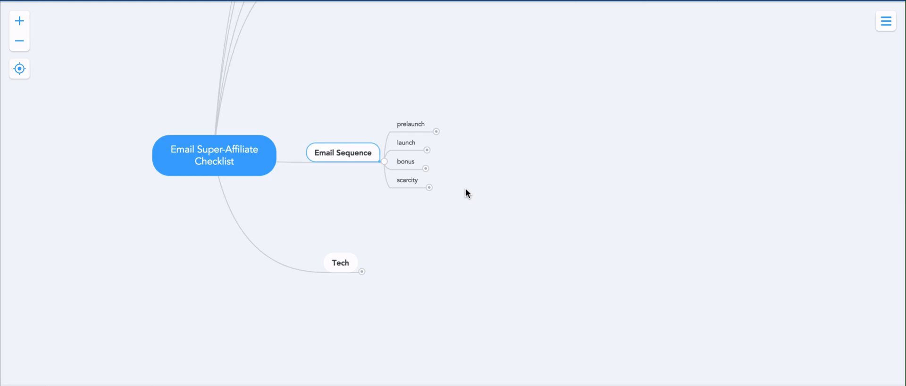
{"action": "mouse_move", "coordinate": [444, 141]}
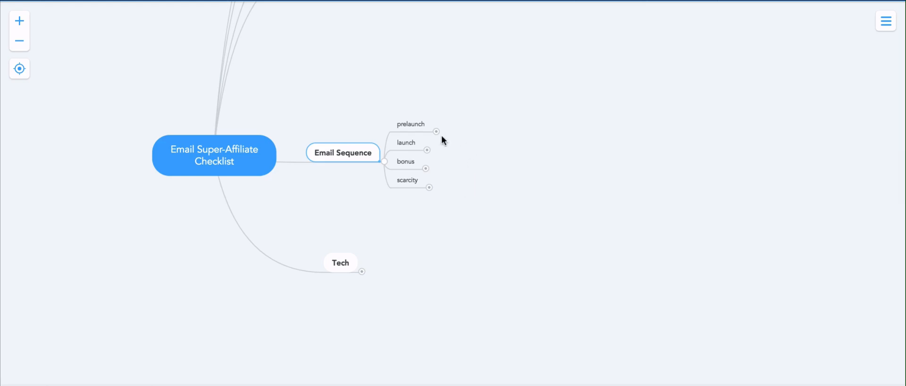
{"action": "mouse_move", "coordinate": [454, 147]}
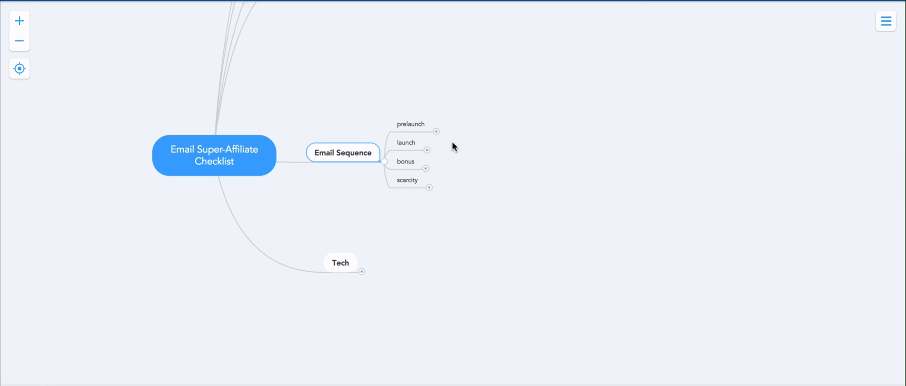
- Expand the prelaunch branch and select its three-teaser-emails description node
{"action": "left_click", "coordinate": [437, 131]}
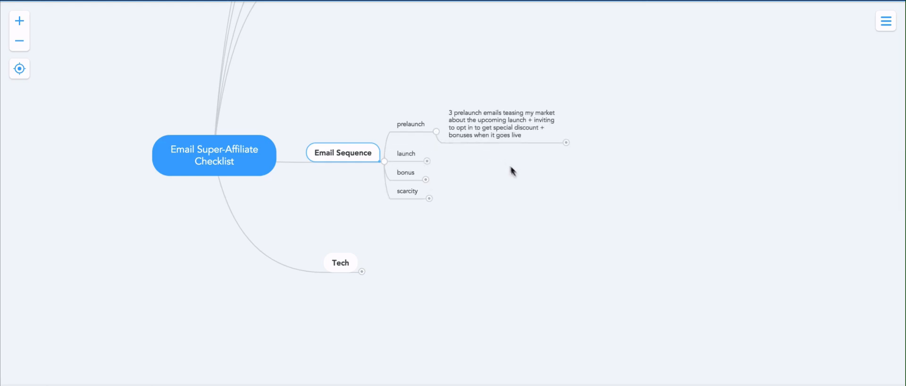
{"action": "mouse_move", "coordinate": [653, 123]}
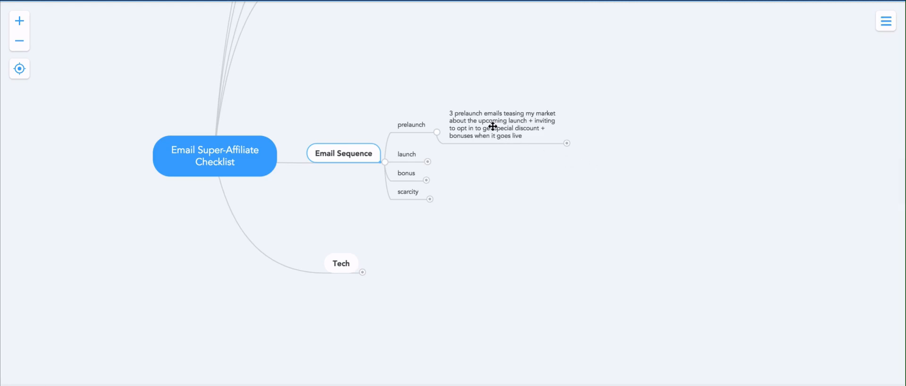
{"action": "left_click", "coordinate": [503, 124]}
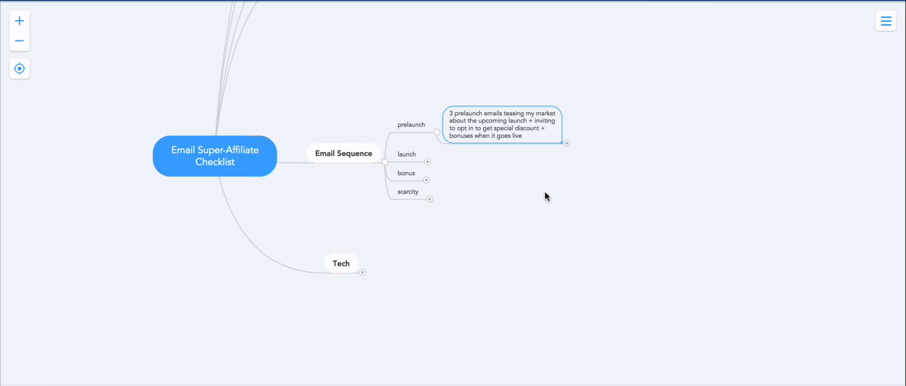
{"action": "mouse_move", "coordinate": [568, 147]}
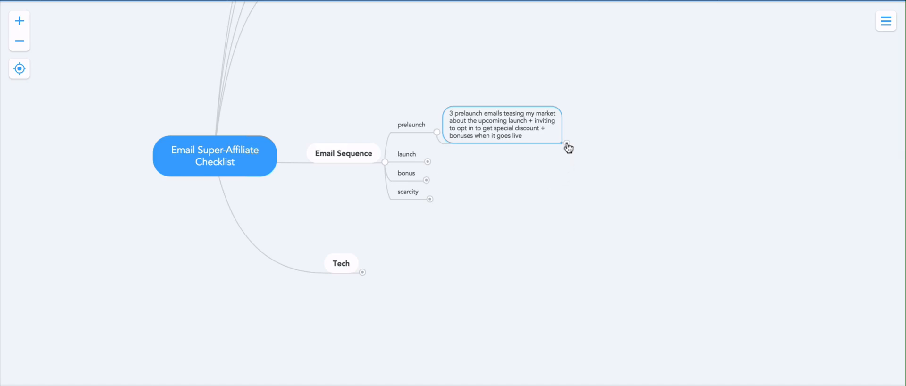
{"action": "mouse_move", "coordinate": [568, 145]}
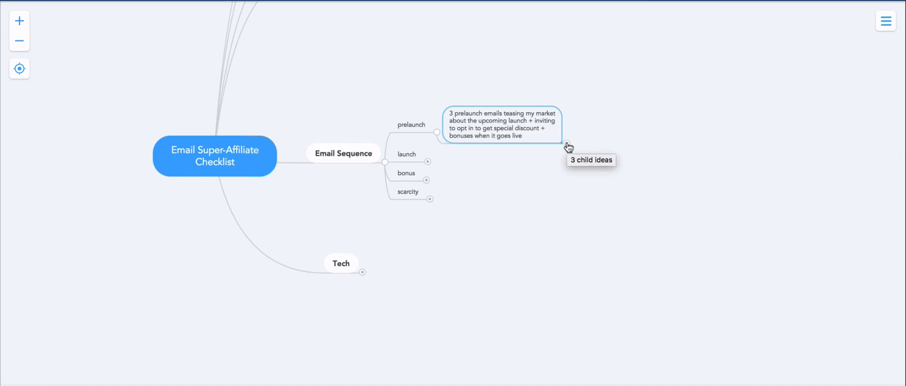
- Reveal the three prelaunch email ideas: new market thing, desired outcome, new solution to old problem
{"action": "left_click", "coordinate": [567, 136]}
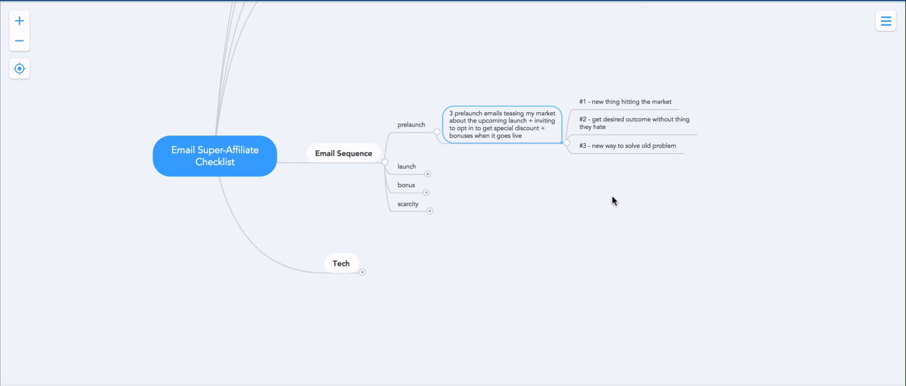
{"action": "mouse_move", "coordinate": [349, 266]}
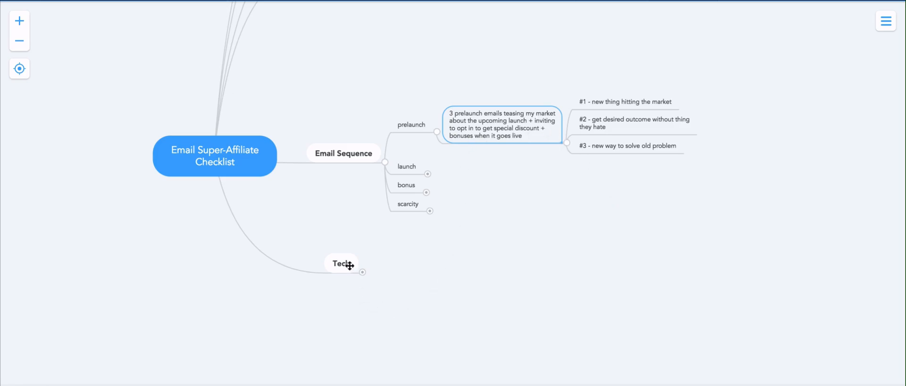
{"action": "mouse_move", "coordinate": [514, 127]}
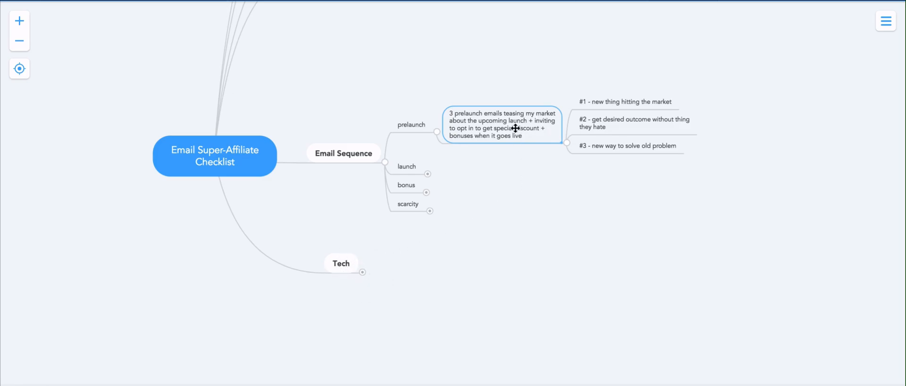
{"action": "mouse_move", "coordinate": [527, 176]}
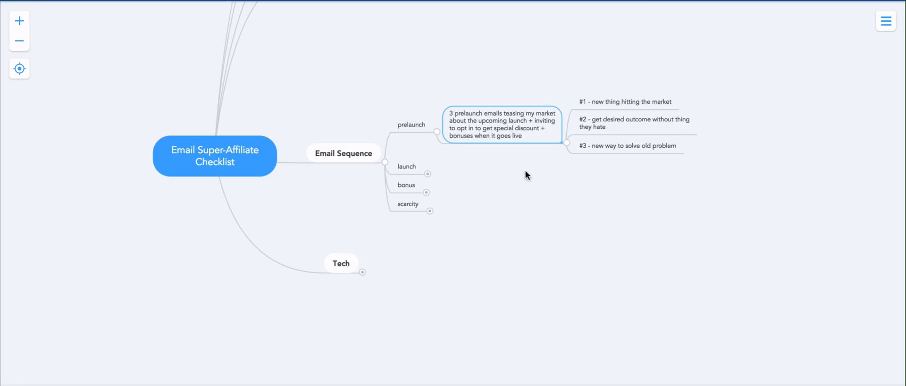
{"action": "mouse_move", "coordinate": [591, 119]}
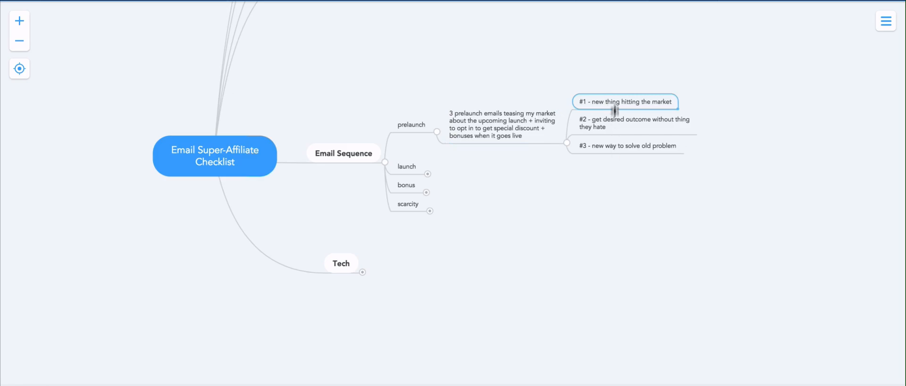
{"action": "mouse_move", "coordinate": [603, 125]}
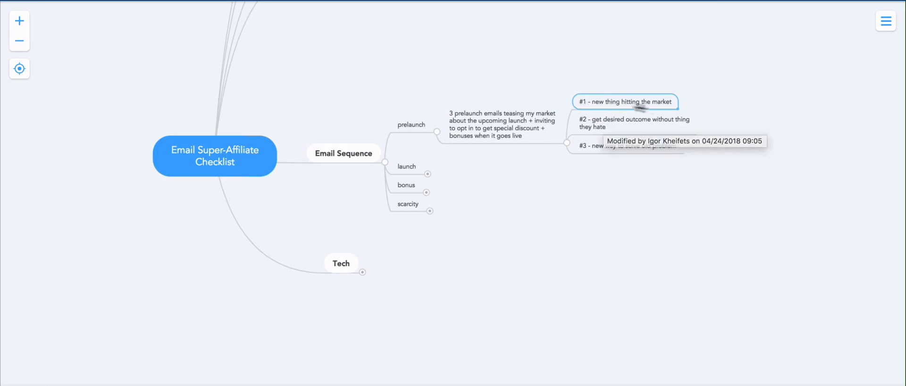
{"action": "mouse_move", "coordinate": [728, 197]}
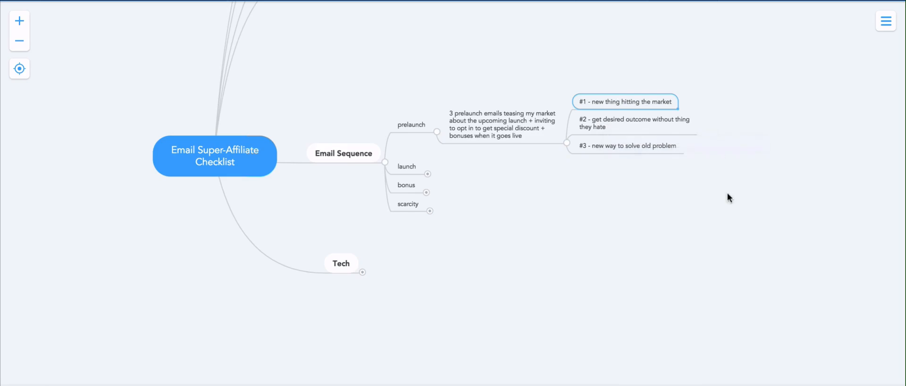
{"action": "mouse_move", "coordinate": [635, 125]}
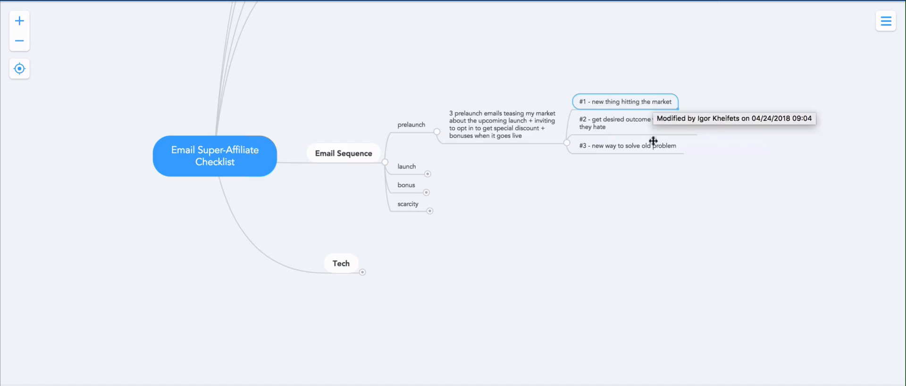
{"action": "mouse_move", "coordinate": [634, 127]}
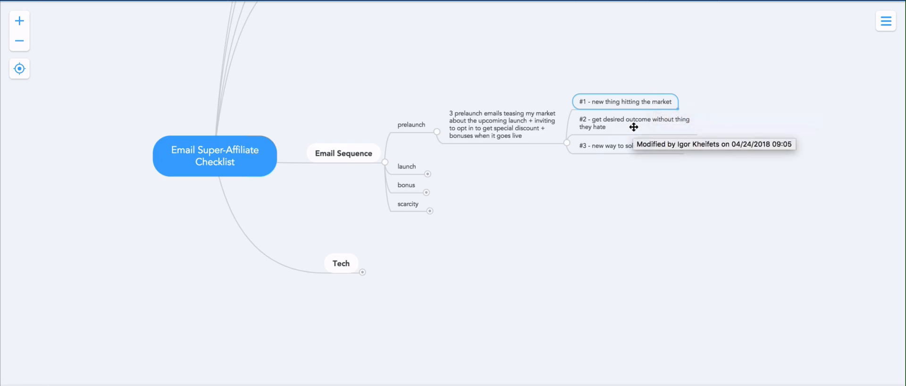
{"action": "mouse_move", "coordinate": [665, 191]}
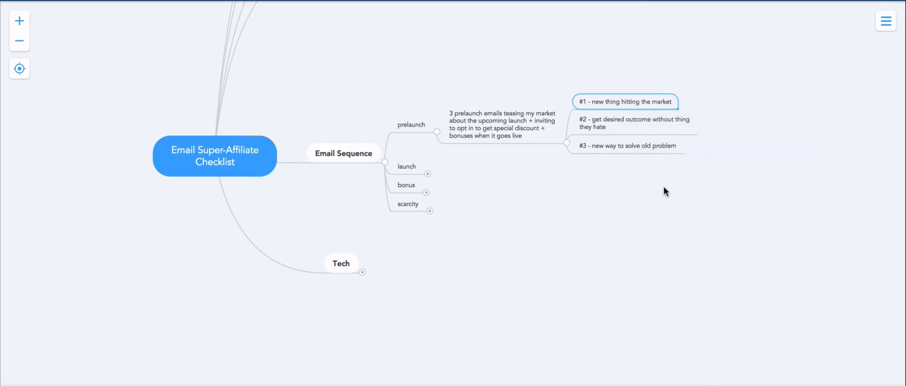
{"action": "mouse_move", "coordinate": [661, 184]}
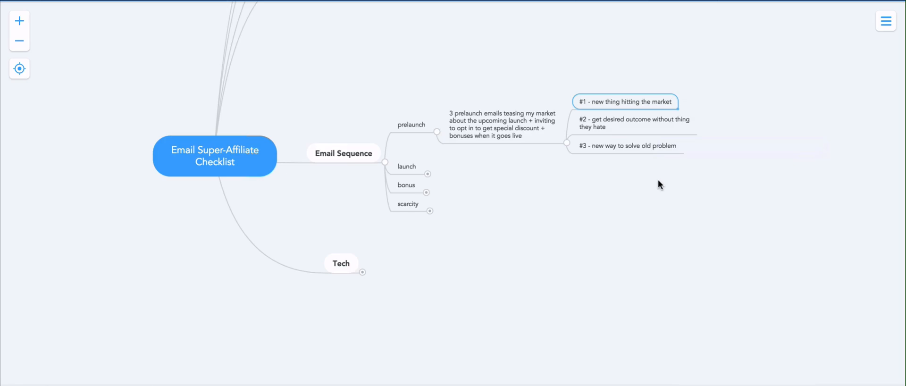
{"action": "mouse_move", "coordinate": [635, 179]}
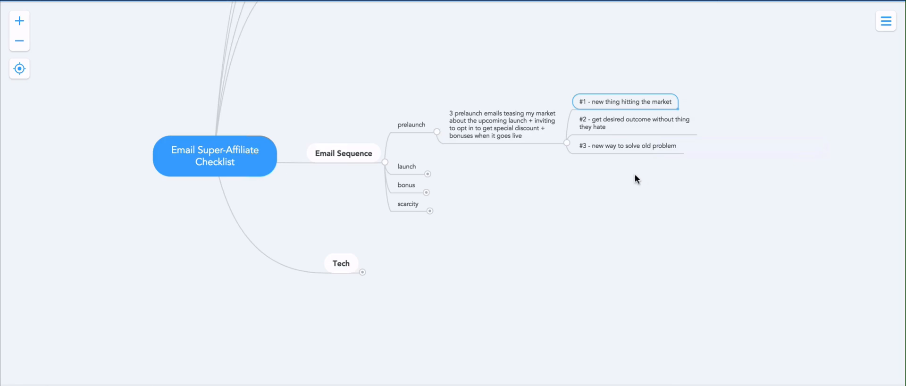
{"action": "mouse_move", "coordinate": [619, 153]}
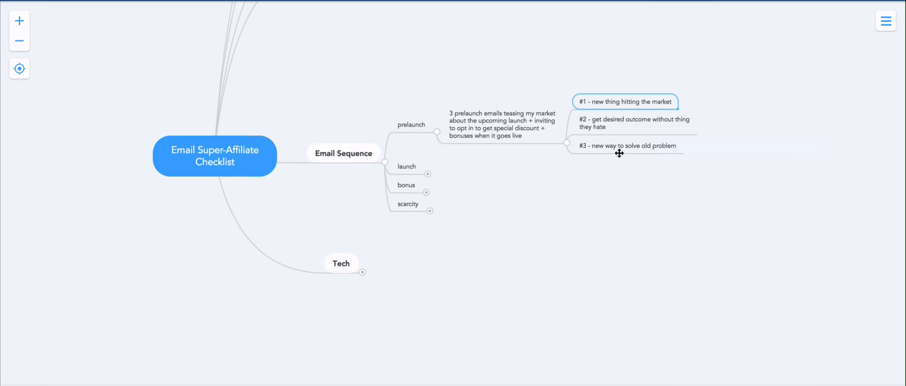
{"action": "mouse_move", "coordinate": [612, 149]}
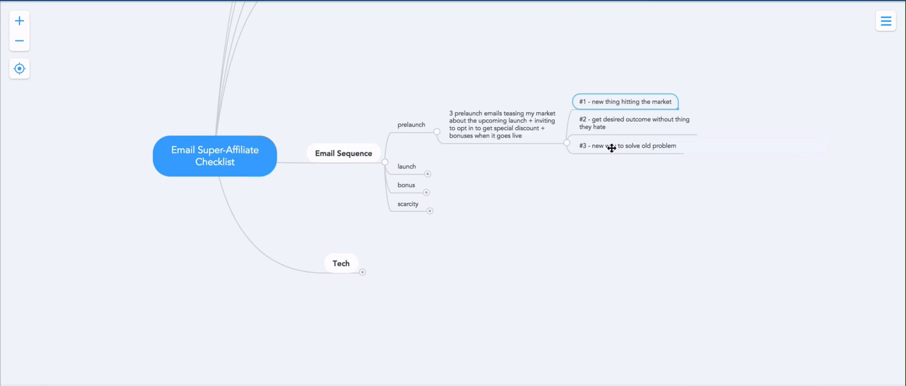
{"action": "mouse_move", "coordinate": [610, 148]}
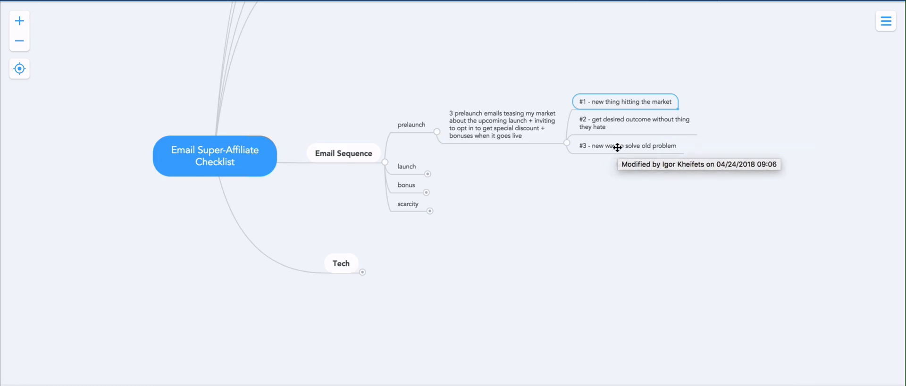
{"action": "mouse_move", "coordinate": [613, 174]}
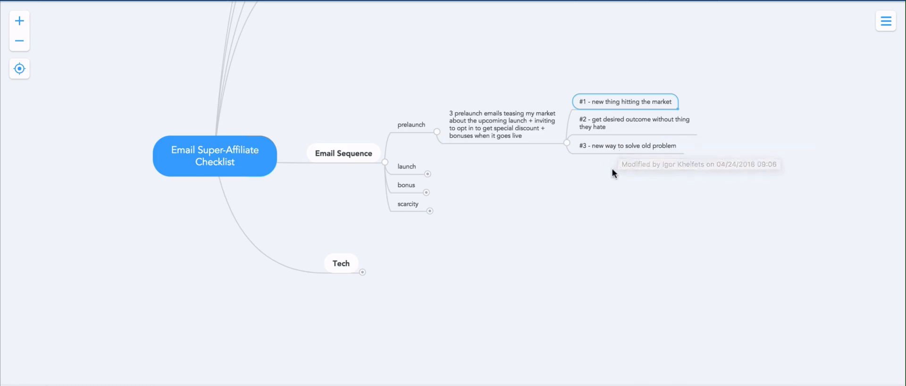
{"action": "mouse_move", "coordinate": [614, 173]}
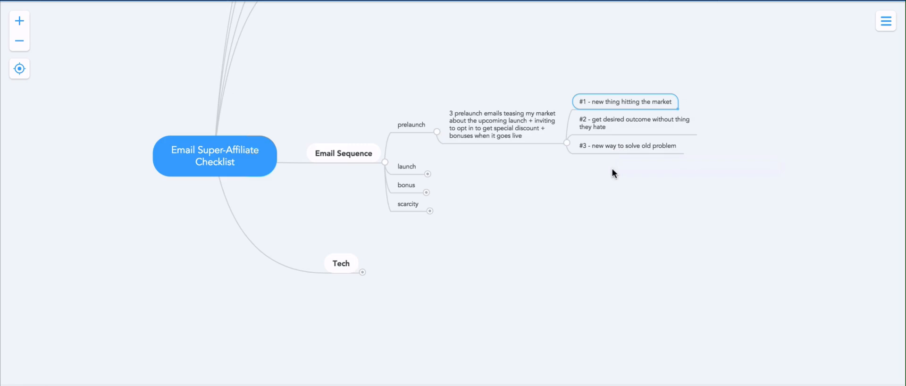
- Collapse prelaunch and expand launch to show its '5-15 emails' note
{"action": "left_click", "coordinate": [437, 131]}
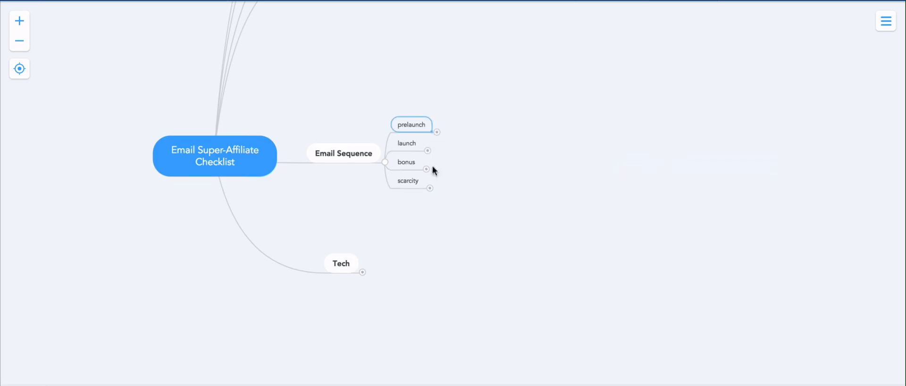
{"action": "left_click", "coordinate": [427, 151]}
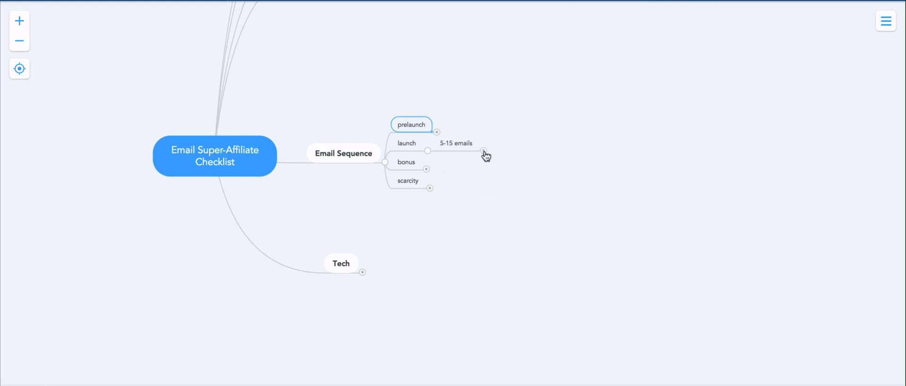
{"action": "mouse_move", "coordinate": [485, 150]}
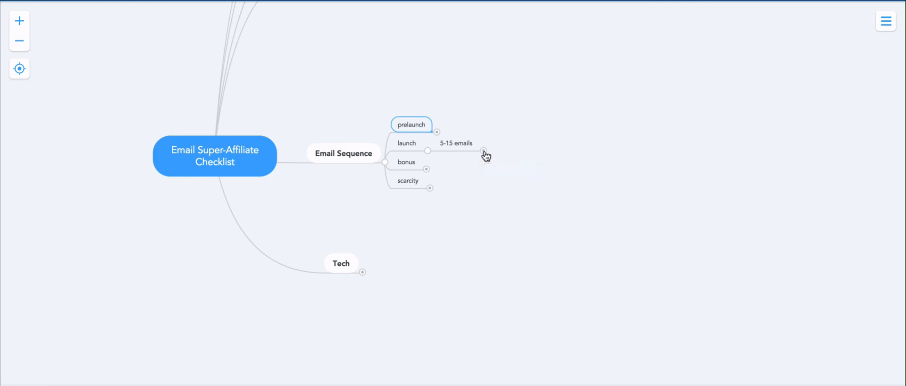
- Expand '5-15 emails' to show '2-3 emails per frame or angle' and its seven angles
{"action": "left_click", "coordinate": [483, 151]}
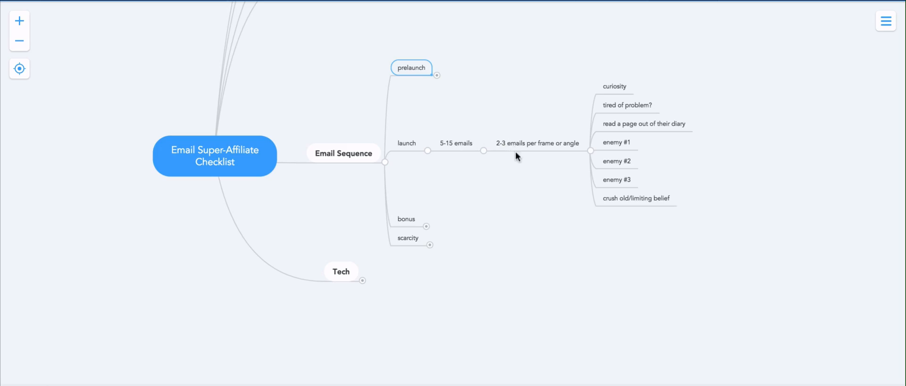
{"action": "mouse_move", "coordinate": [560, 161]}
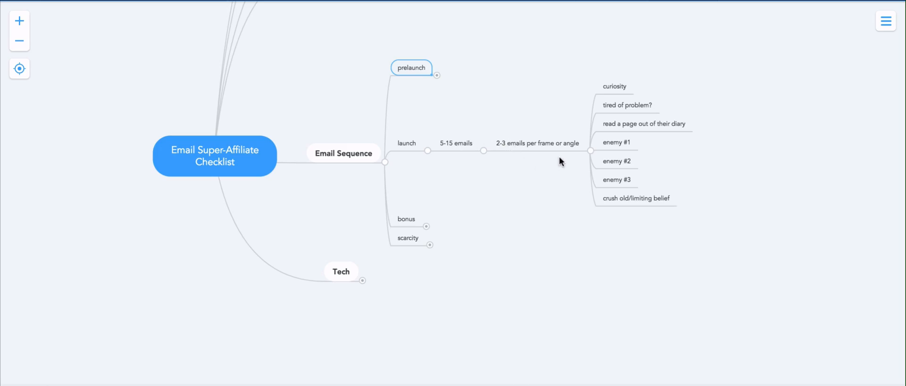
{"action": "mouse_move", "coordinate": [558, 168]}
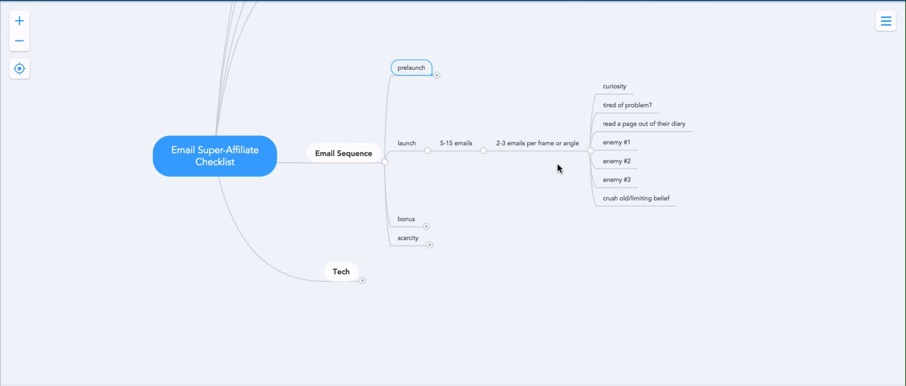
{"action": "left_click", "coordinate": [614, 85]}
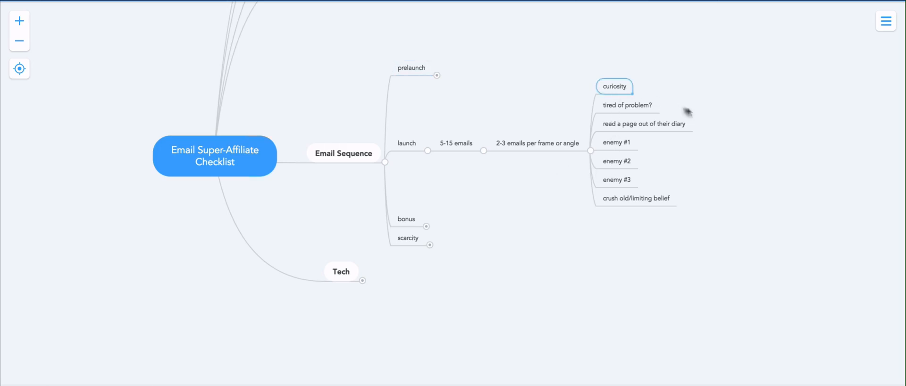
{"action": "mouse_move", "coordinate": [623, 86]}
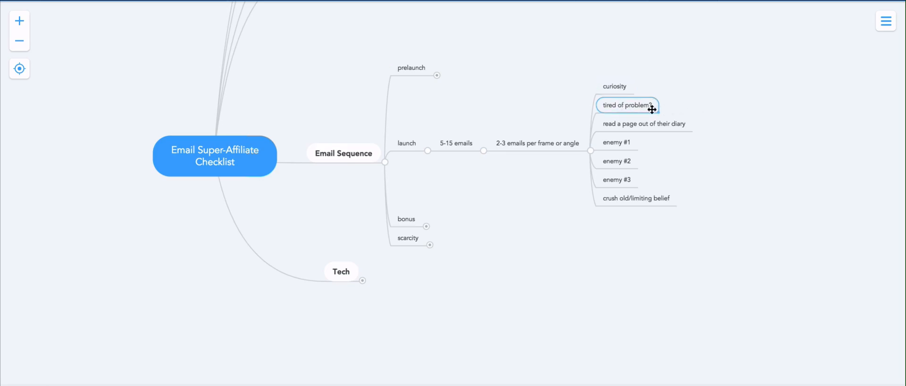
{"action": "left_click", "coordinate": [614, 86]}
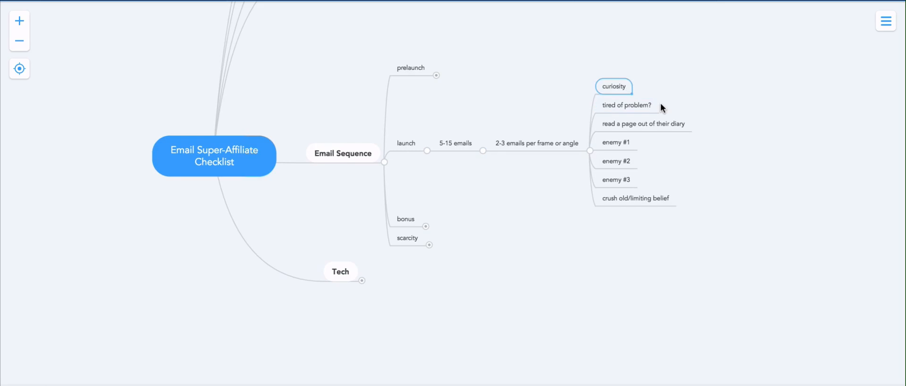
{"action": "mouse_move", "coordinate": [725, 120]}
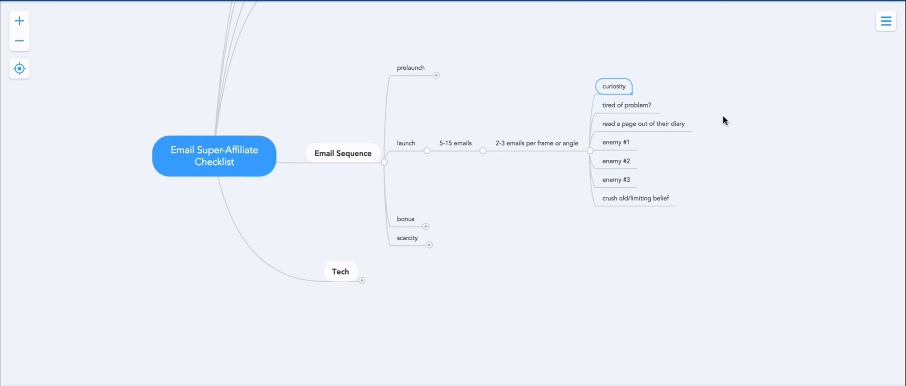
{"action": "mouse_move", "coordinate": [630, 107]}
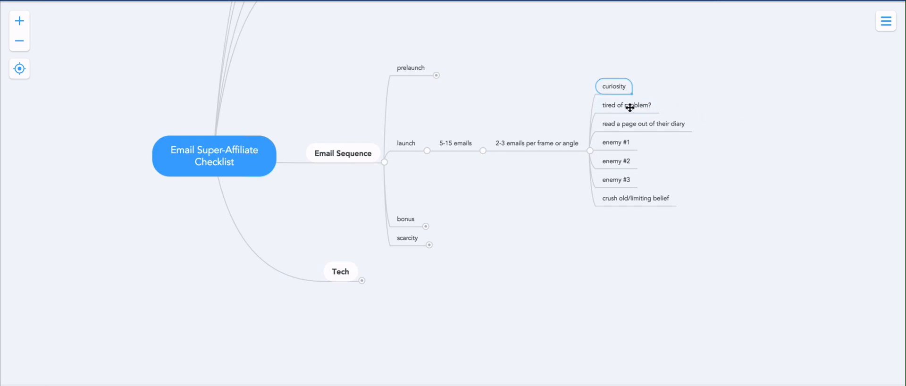
{"action": "left_click", "coordinate": [626, 105]}
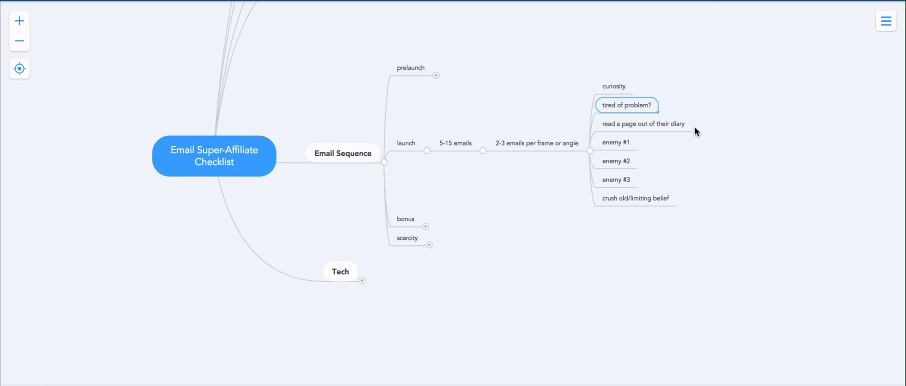
{"action": "mouse_move", "coordinate": [645, 126]}
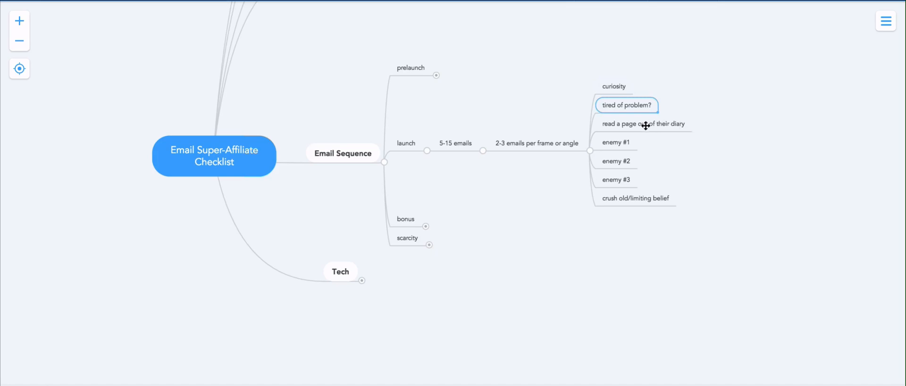
{"action": "left_click", "coordinate": [643, 124]}
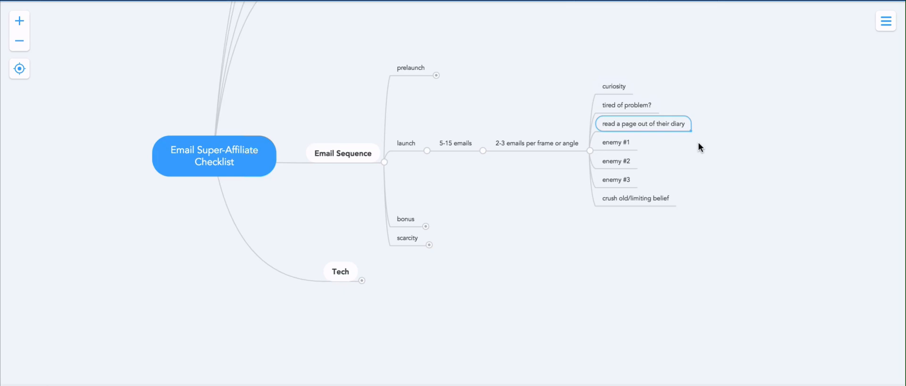
{"action": "mouse_move", "coordinate": [678, 150]}
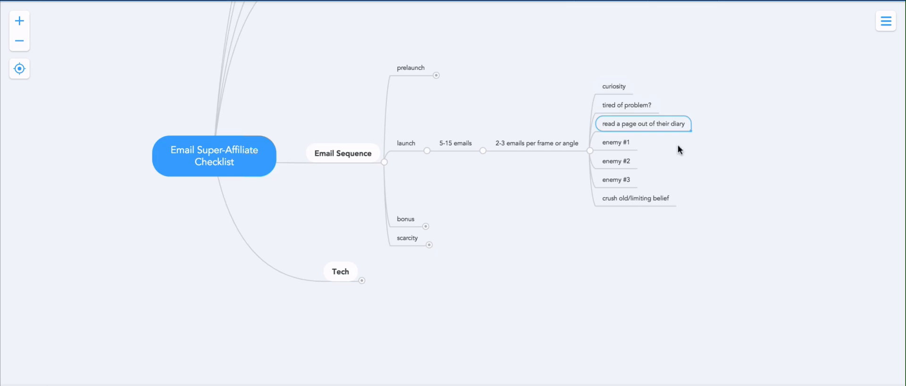
{"action": "left_click", "coordinate": [615, 142]}
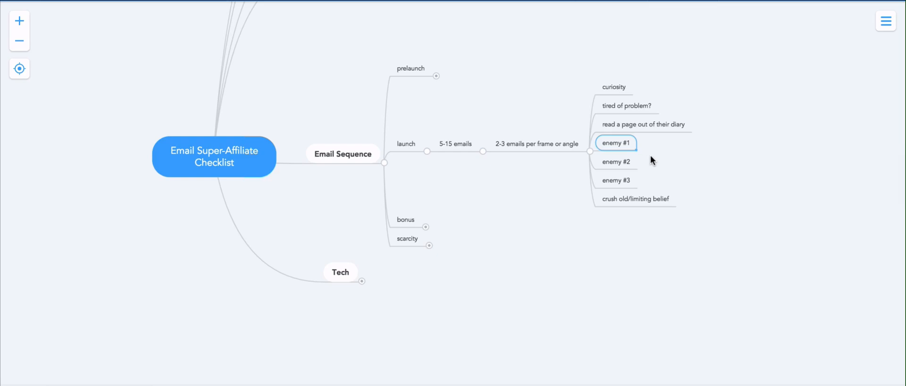
{"action": "left_click", "coordinate": [614, 179]}
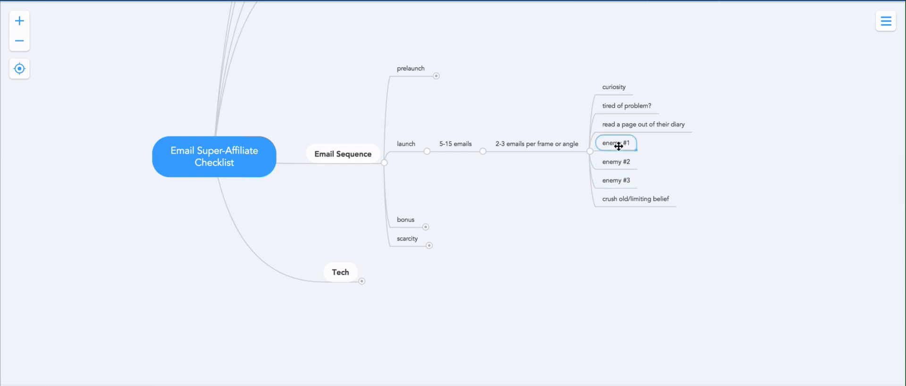
{"action": "mouse_move", "coordinate": [650, 174]}
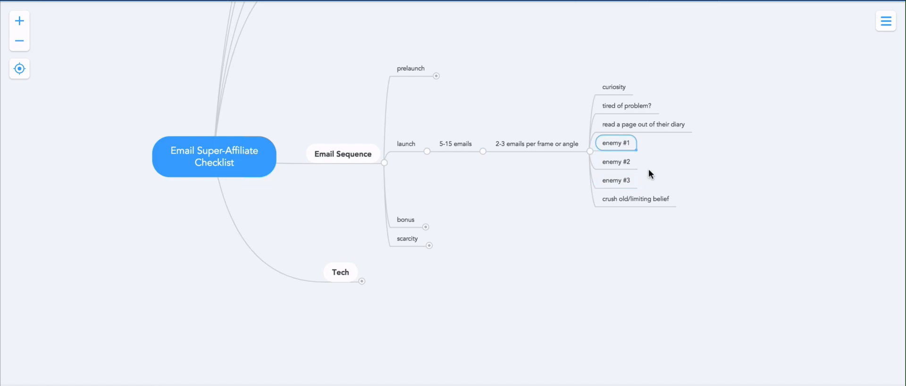
{"action": "mouse_move", "coordinate": [622, 143]}
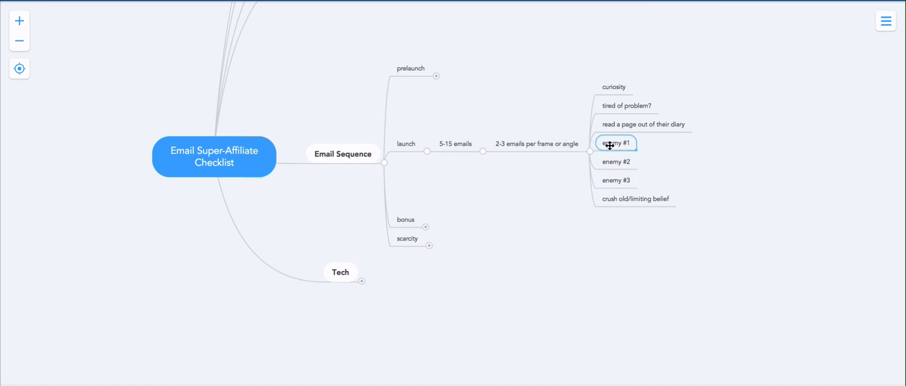
{"action": "mouse_move", "coordinate": [661, 153]}
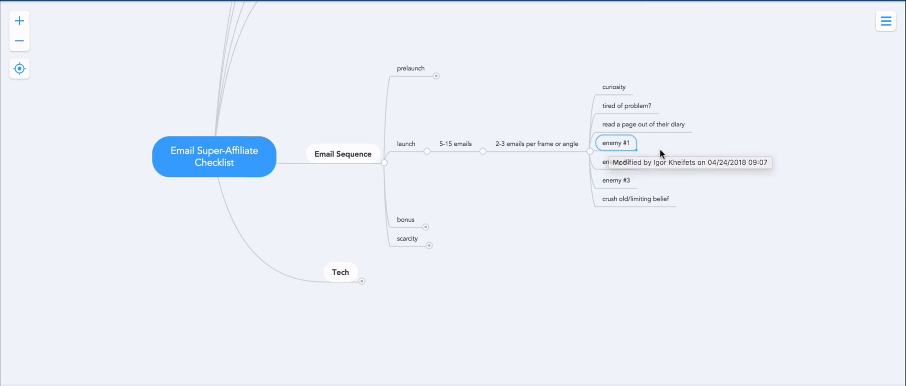
{"action": "mouse_move", "coordinate": [661, 153]}
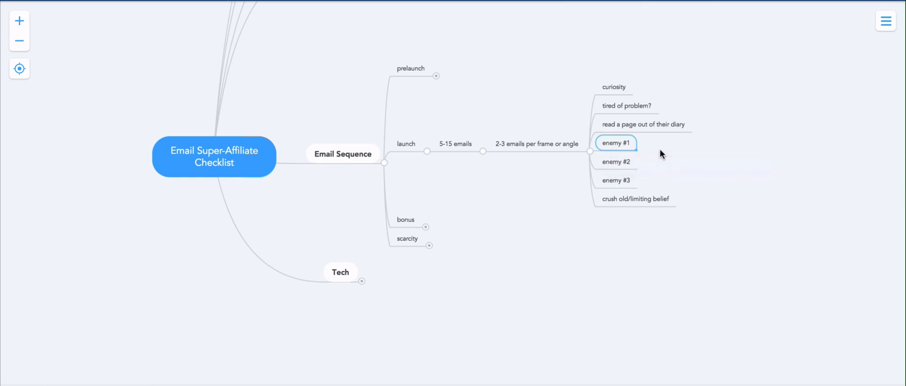
{"action": "mouse_move", "coordinate": [637, 143]}
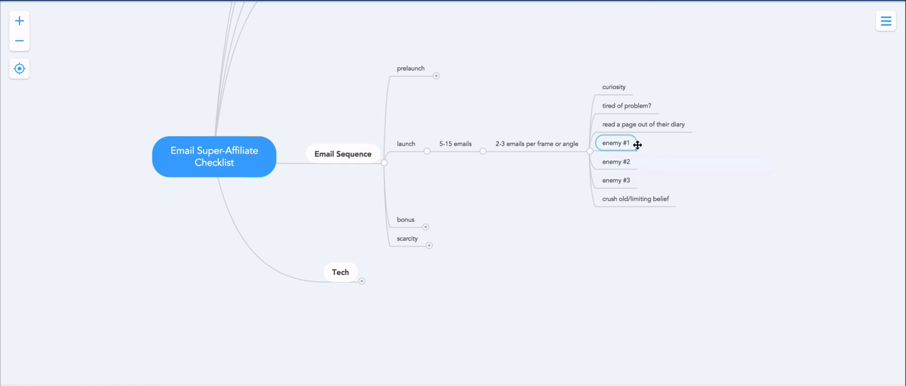
{"action": "mouse_move", "coordinate": [633, 160]}
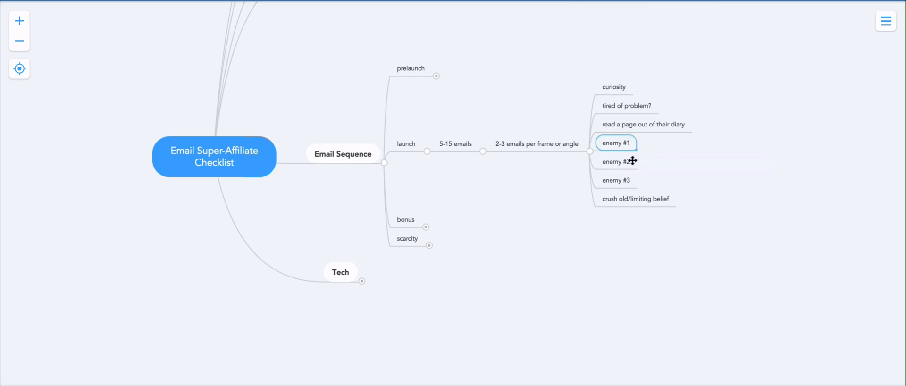
{"action": "left_click", "coordinate": [616, 179]}
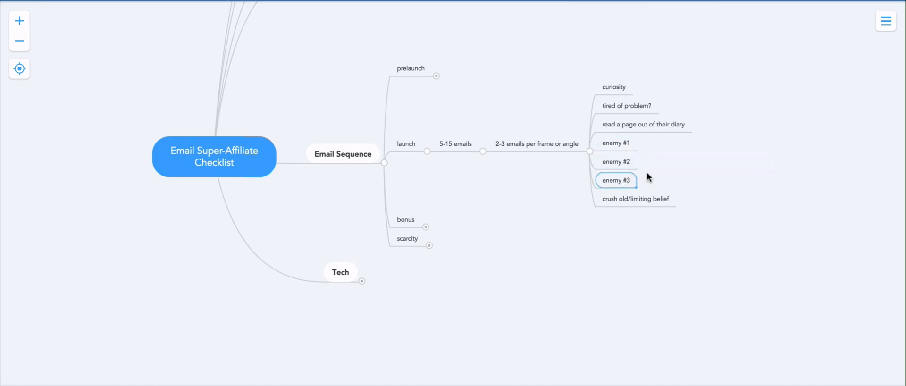
{"action": "left_click", "coordinate": [635, 199]}
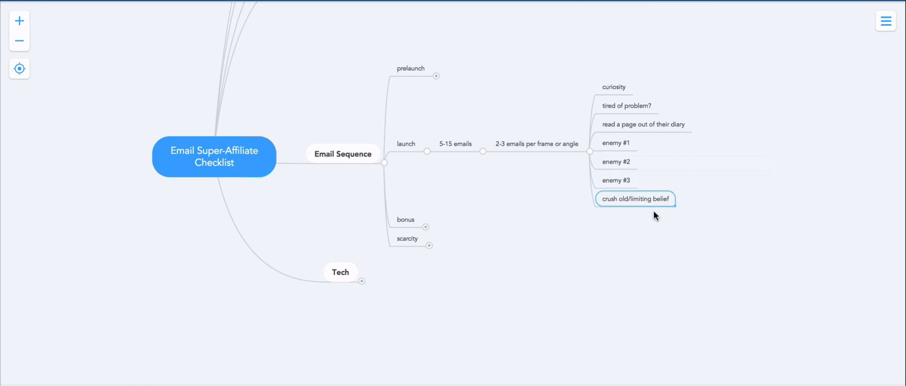
{"action": "mouse_move", "coordinate": [445, 157]}
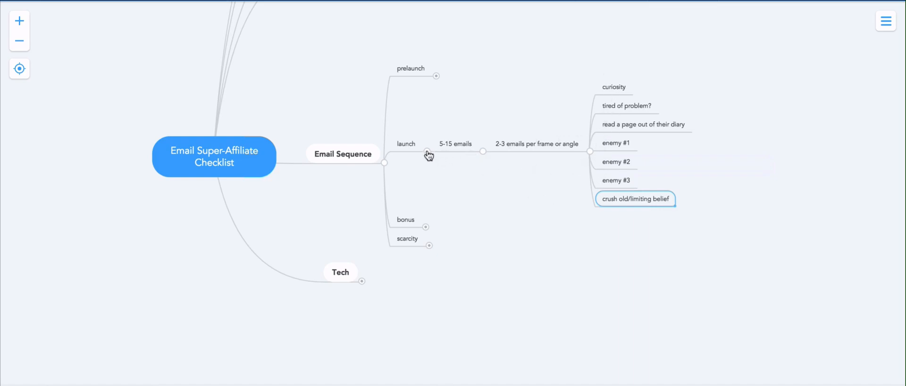
- Collapse launch, review the bonus branch's third email topic, then collapse bonus
{"action": "left_click", "coordinate": [426, 151]}
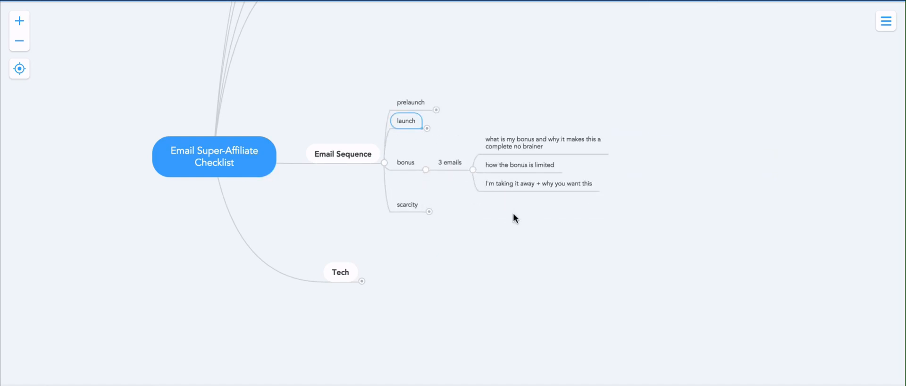
{"action": "mouse_move", "coordinate": [531, 227]}
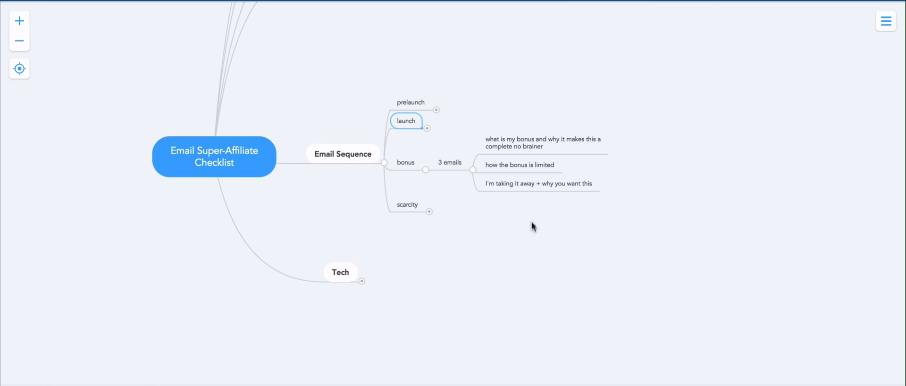
{"action": "mouse_move", "coordinate": [514, 146]}
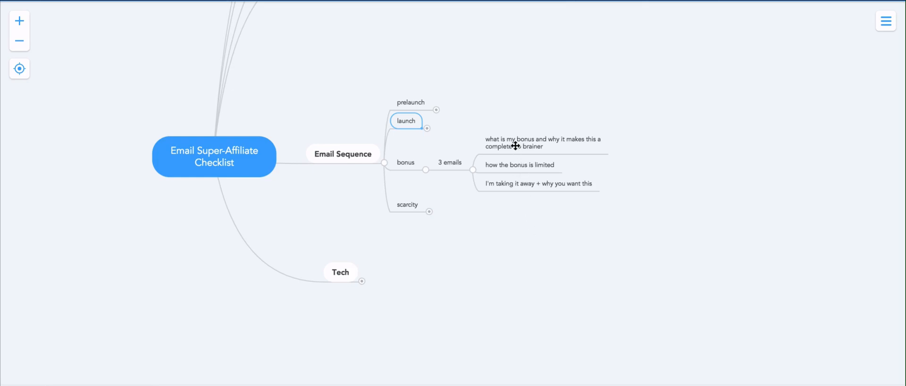
{"action": "mouse_move", "coordinate": [508, 164]}
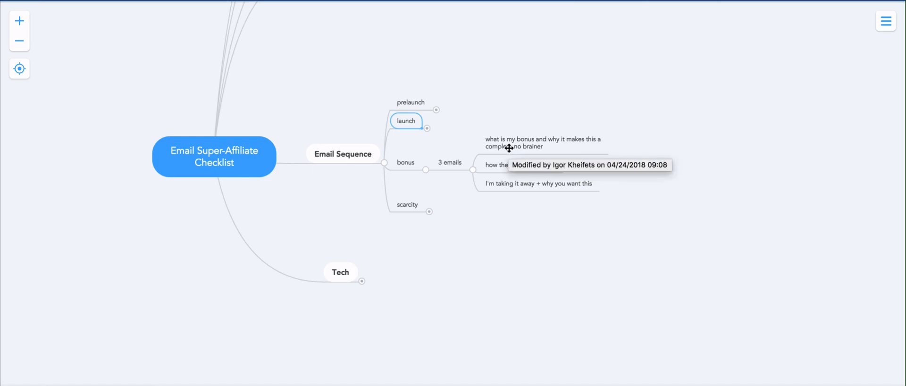
{"action": "mouse_move", "coordinate": [569, 149]}
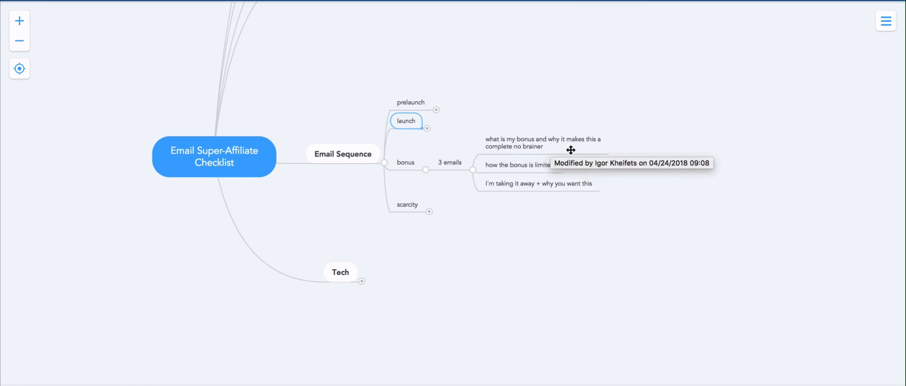
{"action": "mouse_move", "coordinate": [547, 154]}
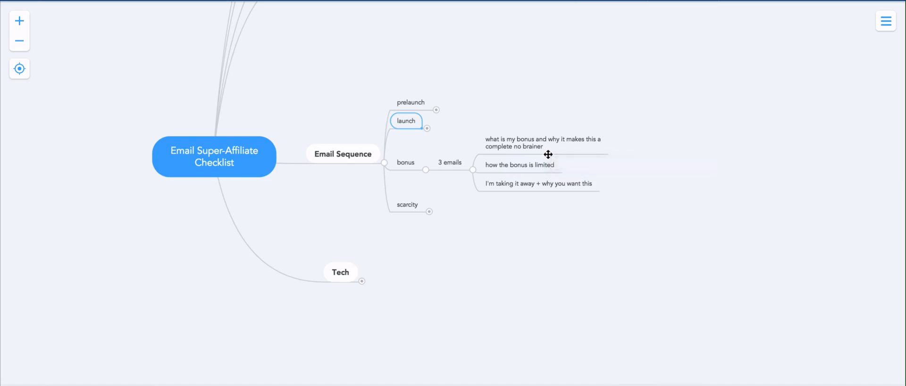
{"action": "mouse_move", "coordinate": [547, 166]}
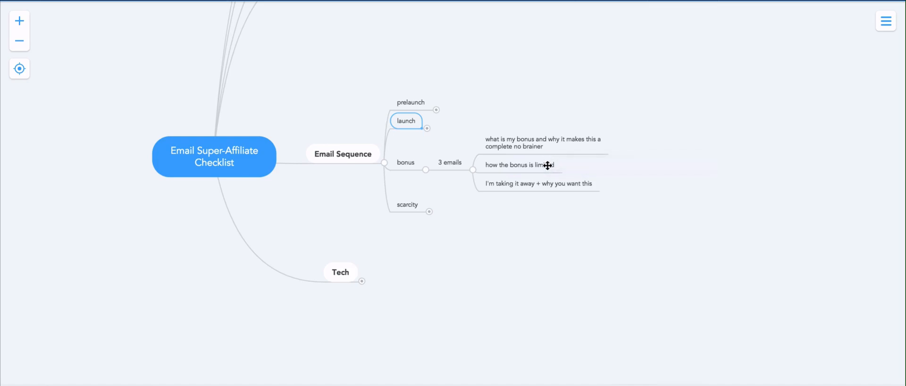
{"action": "mouse_move", "coordinate": [546, 166]}
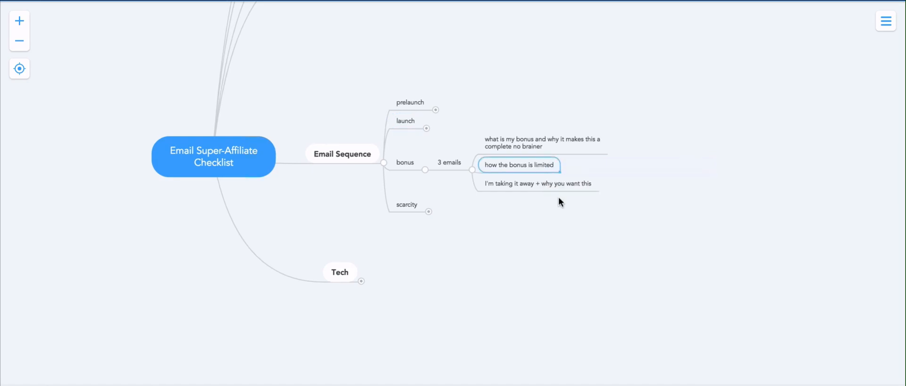
{"action": "left_click", "coordinate": [534, 183]}
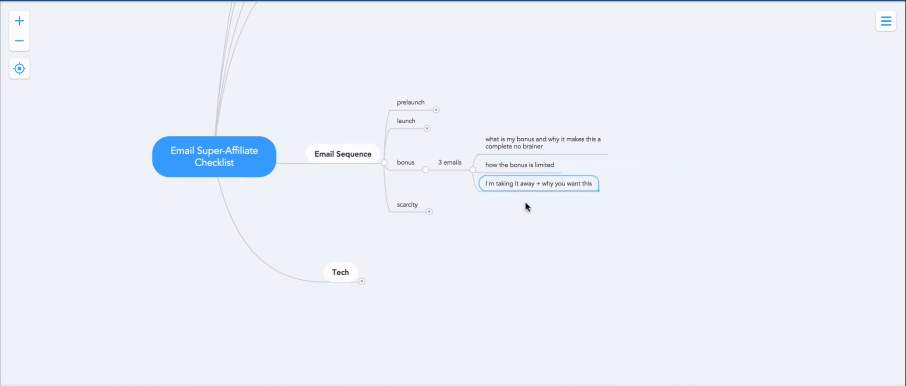
{"action": "mouse_move", "coordinate": [530, 209]}
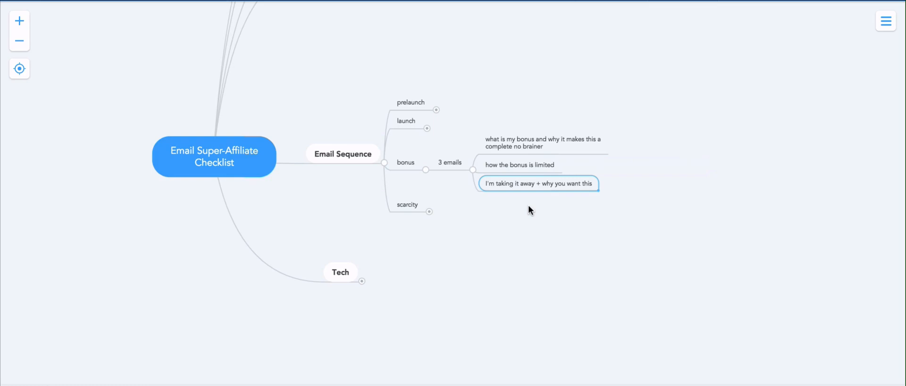
{"action": "left_click", "coordinate": [425, 169]}
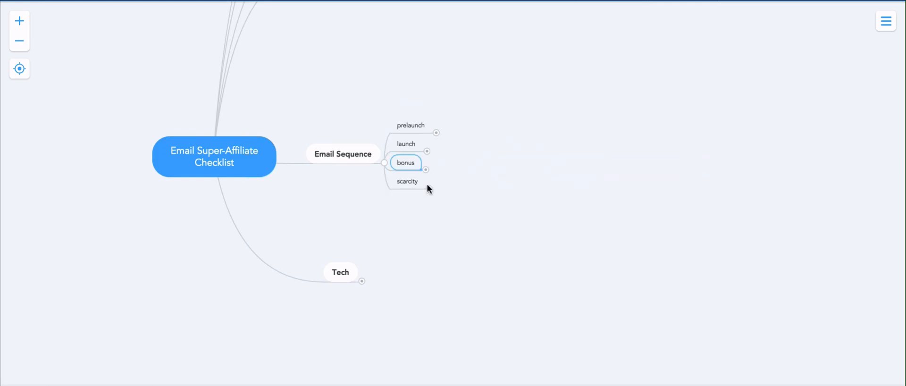
{"action": "left_click", "coordinate": [425, 181]}
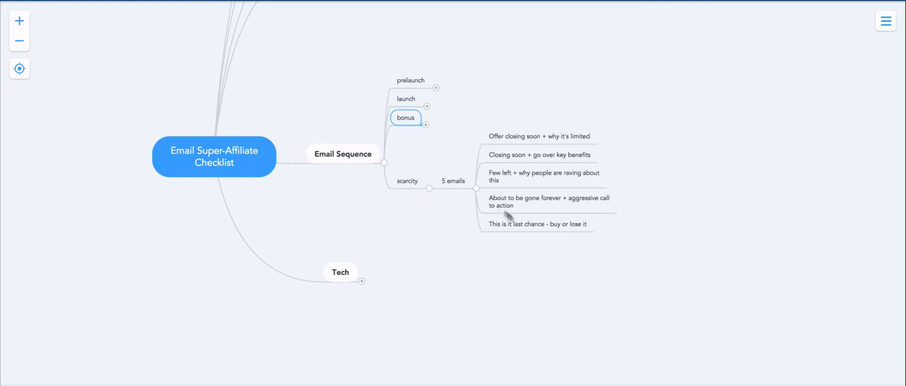
{"action": "mouse_move", "coordinate": [549, 274]}
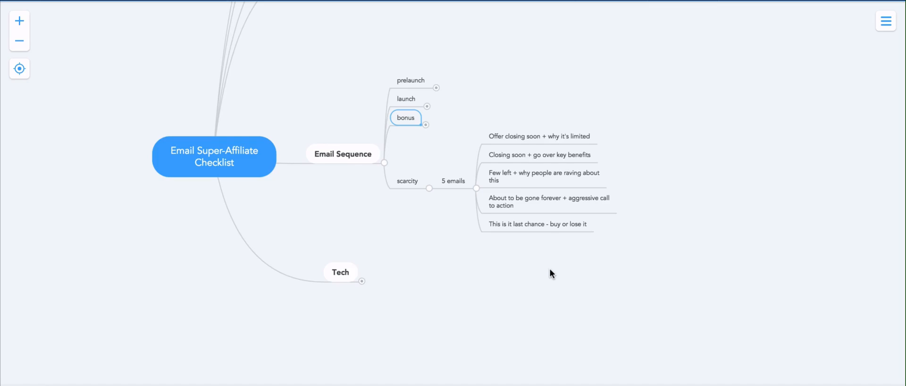
{"action": "mouse_move", "coordinate": [532, 140]}
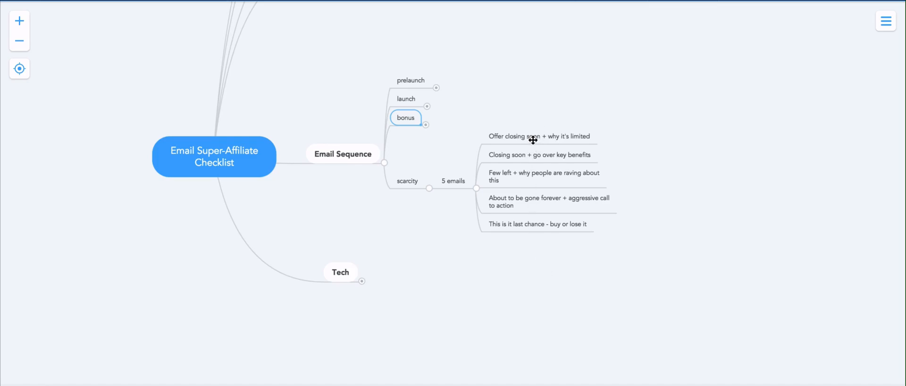
{"action": "left_click", "coordinate": [539, 135]}
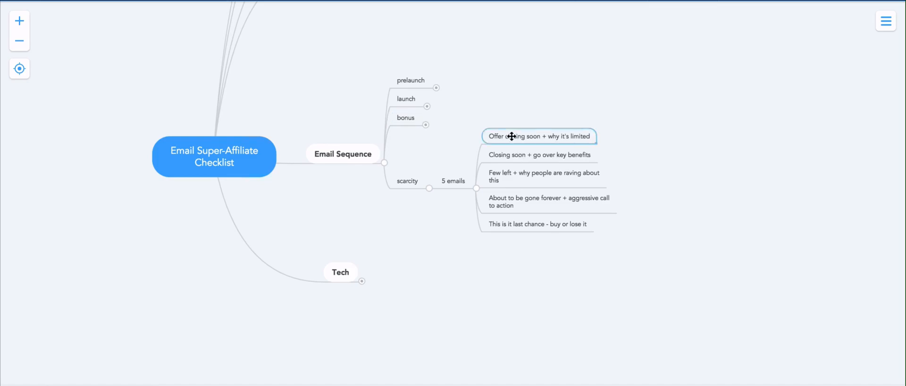
{"action": "mouse_move", "coordinate": [517, 187]}
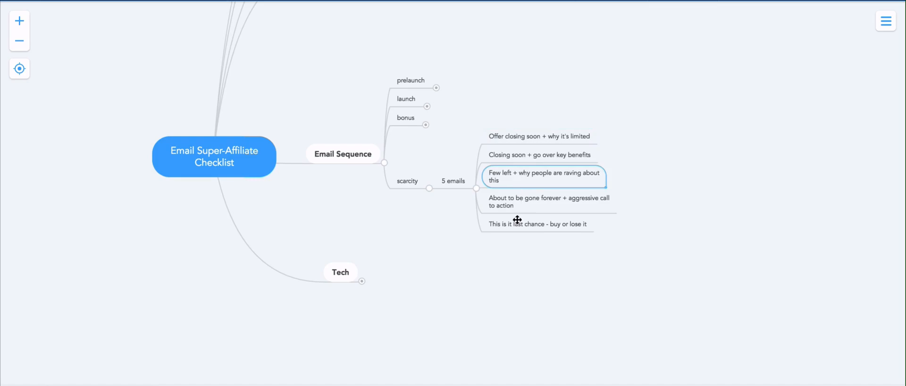
{"action": "mouse_move", "coordinate": [516, 209]}
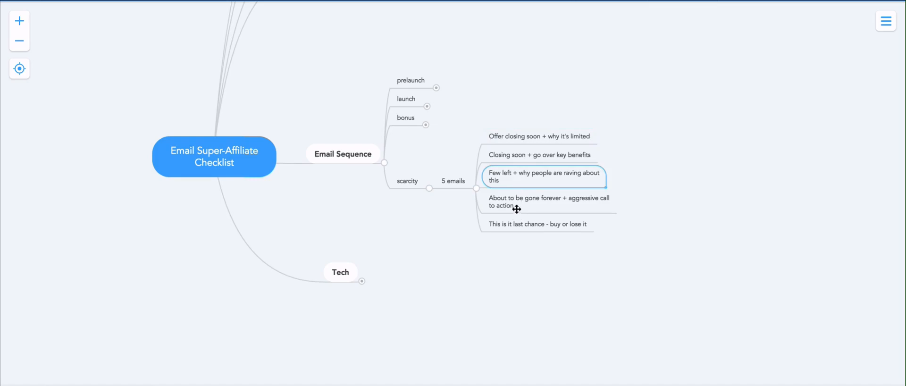
{"action": "left_click", "coordinate": [547, 202]}
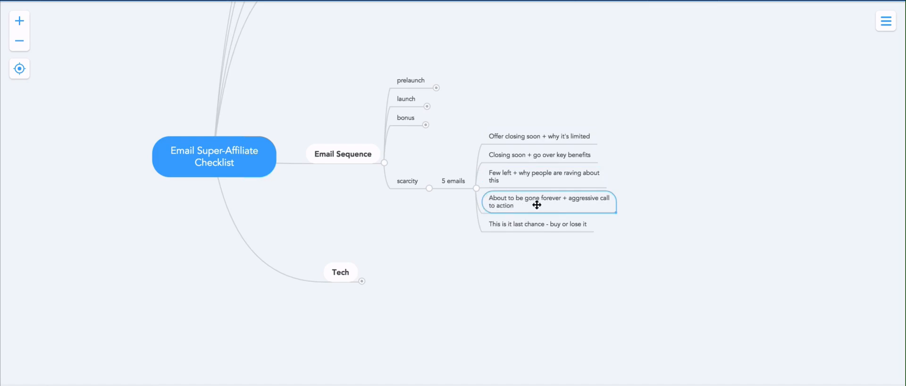
{"action": "left_click", "coordinate": [536, 225]}
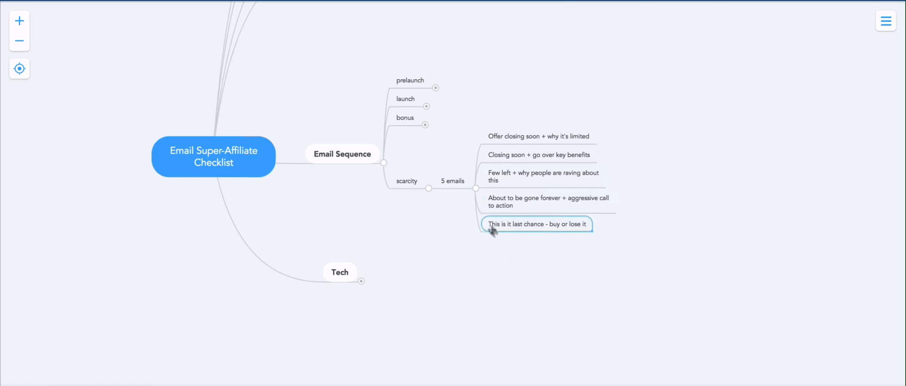
{"action": "mouse_move", "coordinate": [514, 180]}
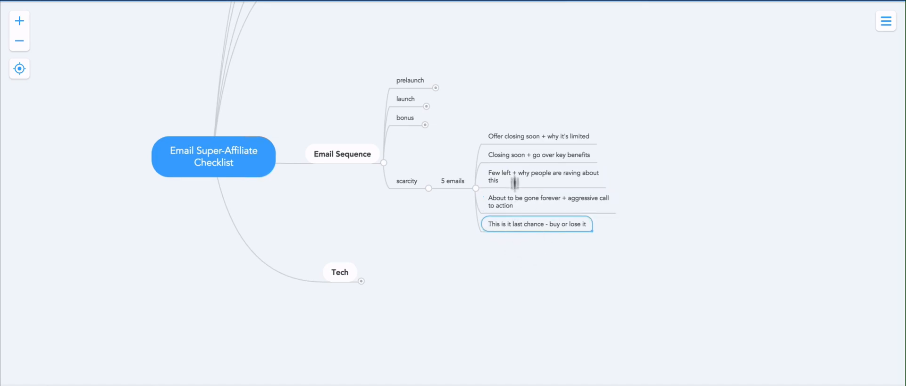
{"action": "left_click", "coordinate": [537, 136]}
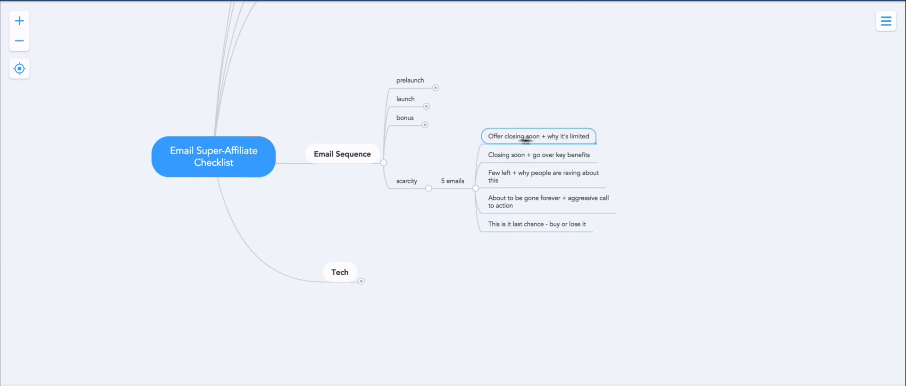
{"action": "mouse_move", "coordinate": [488, 134]}
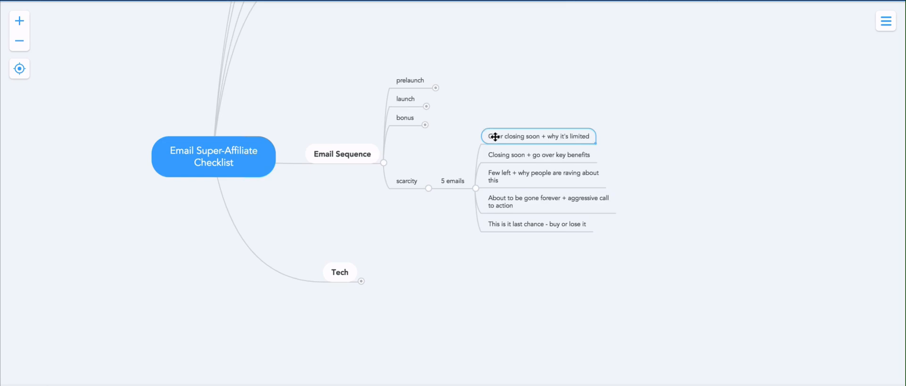
{"action": "mouse_move", "coordinate": [555, 186]}
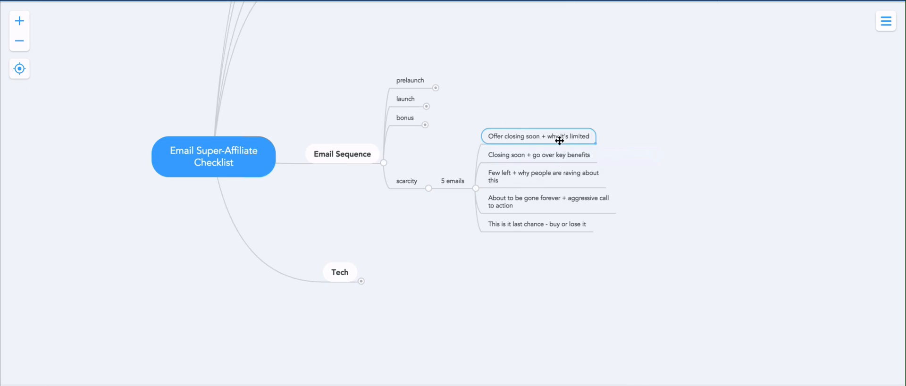
{"action": "mouse_move", "coordinate": [681, 158]}
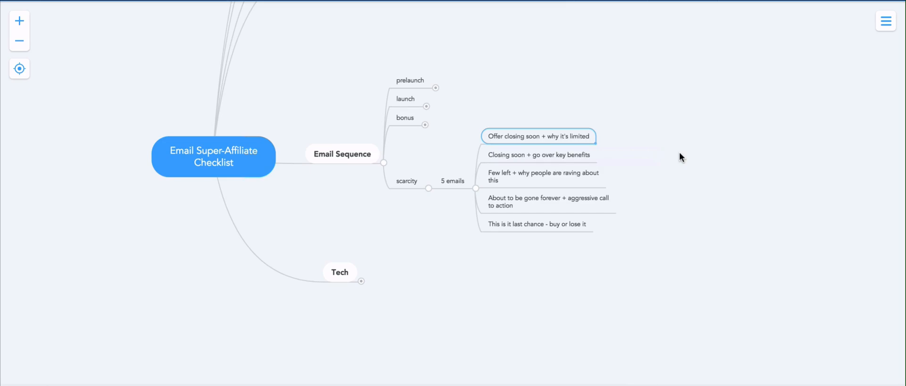
{"action": "mouse_move", "coordinate": [627, 169]}
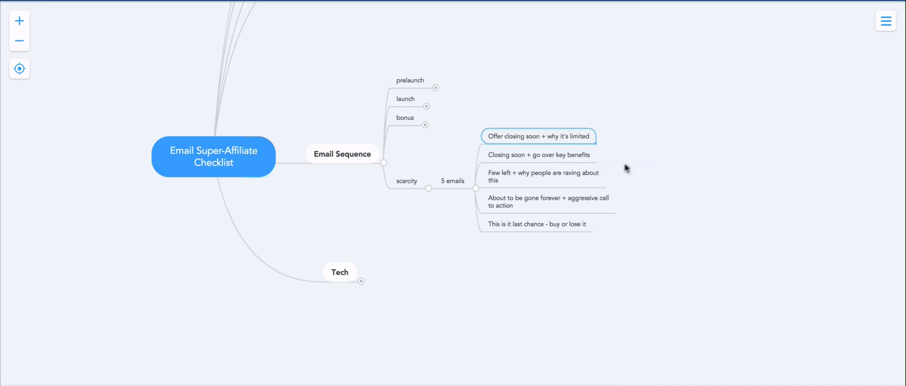
{"action": "left_click", "coordinate": [537, 154]}
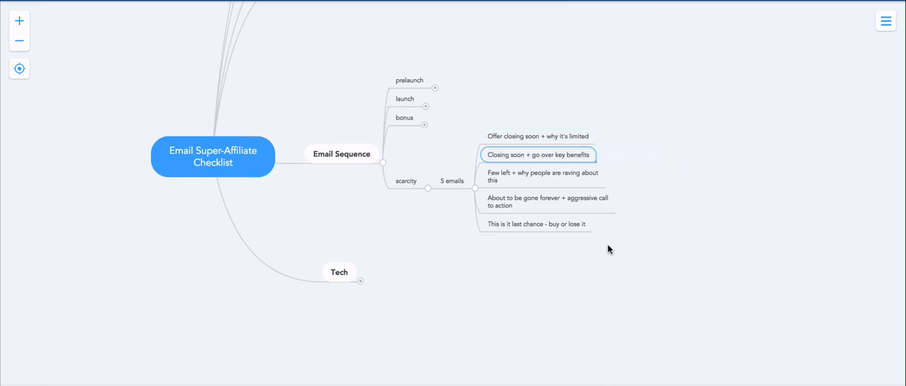
{"action": "mouse_move", "coordinate": [611, 253]}
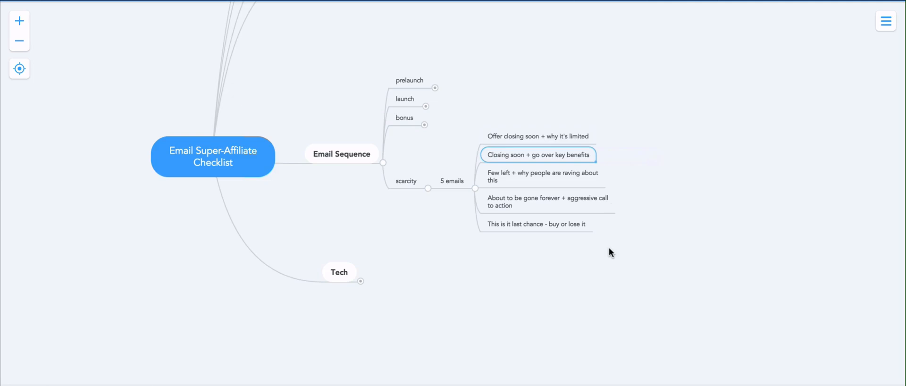
{"action": "mouse_move", "coordinate": [507, 158]}
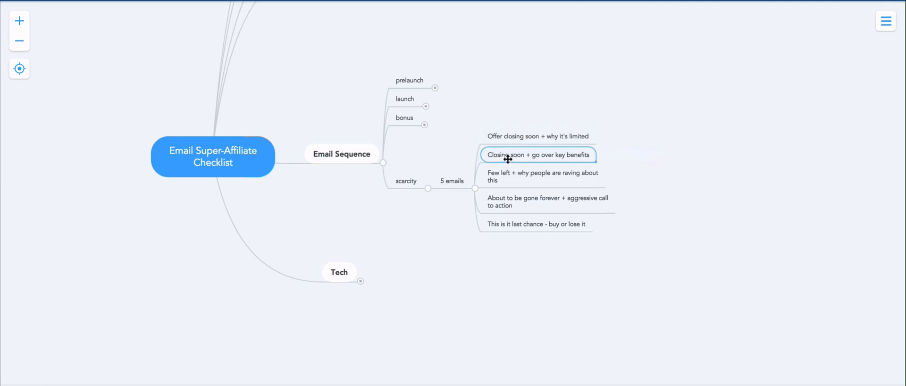
{"action": "mouse_move", "coordinate": [508, 158]}
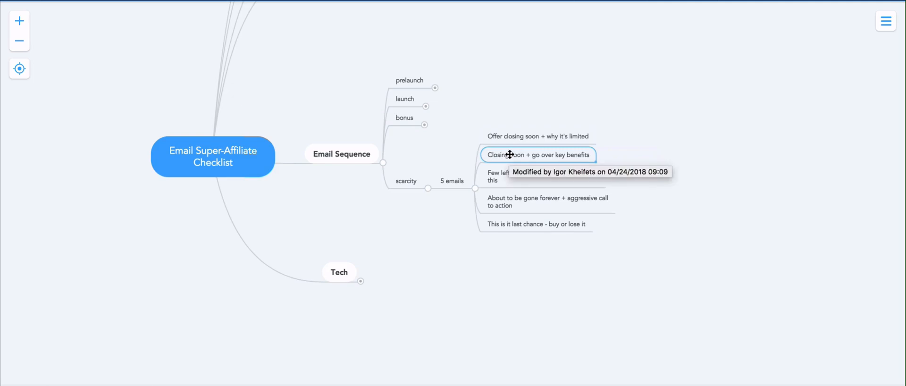
{"action": "mouse_move", "coordinate": [623, 197]}
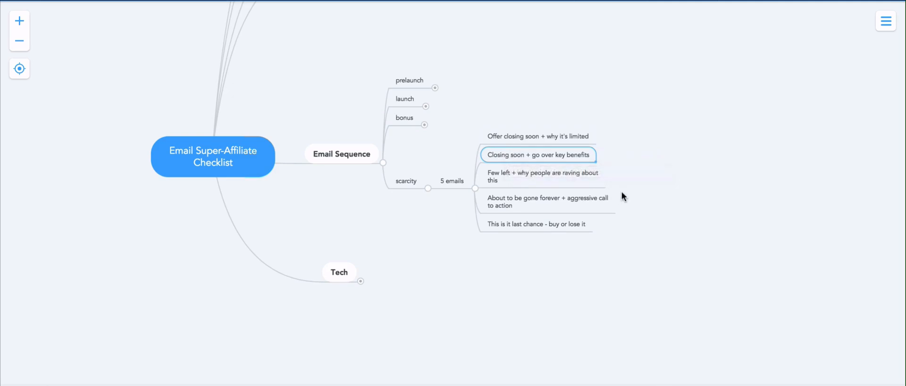
{"action": "left_click", "coordinate": [542, 176]}
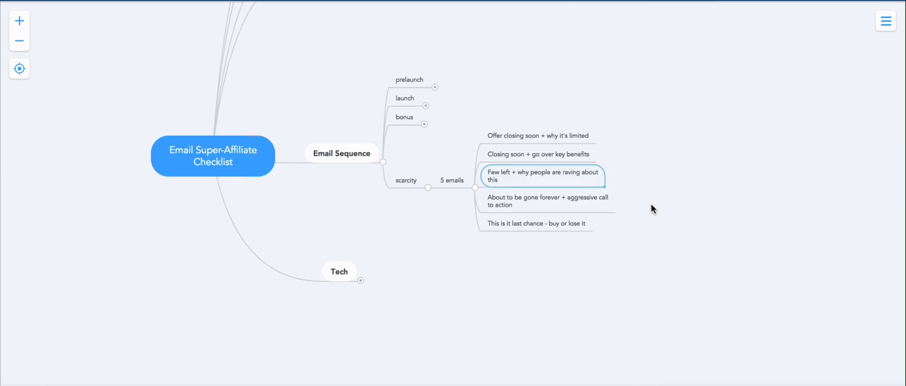
{"action": "mouse_move", "coordinate": [588, 187]}
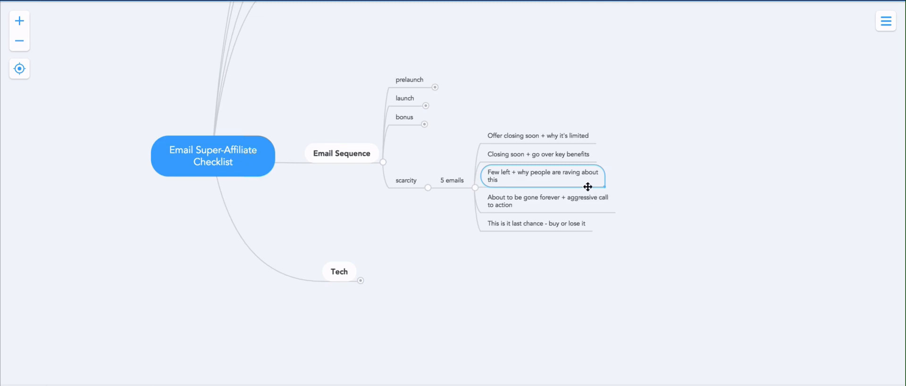
{"action": "mouse_move", "coordinate": [522, 180]}
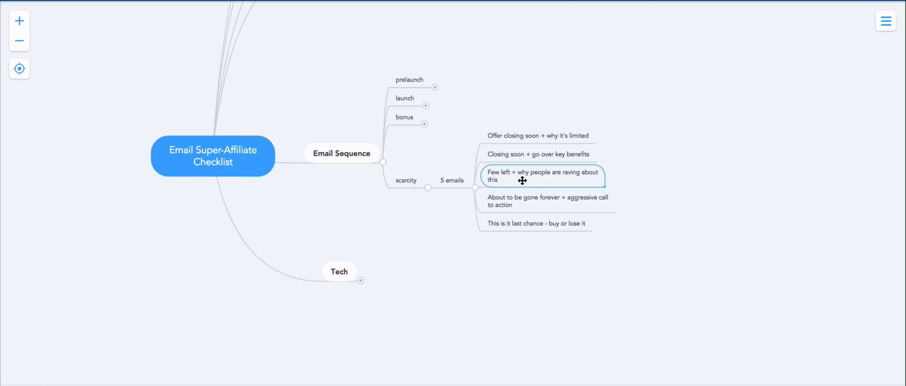
{"action": "mouse_move", "coordinate": [522, 180]}
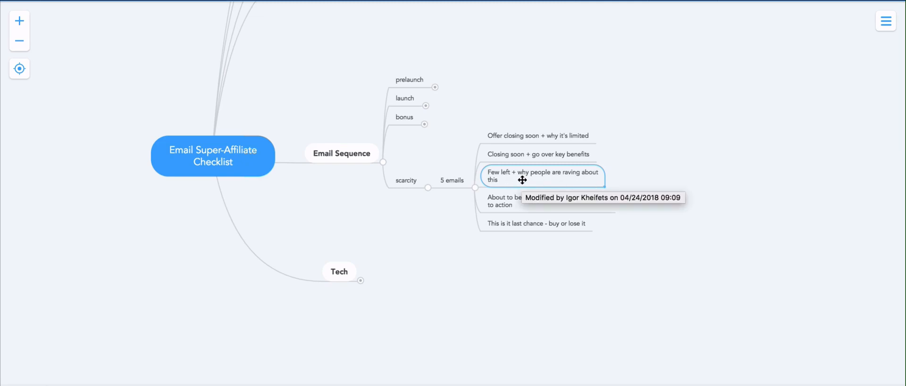
{"action": "mouse_move", "coordinate": [537, 184]}
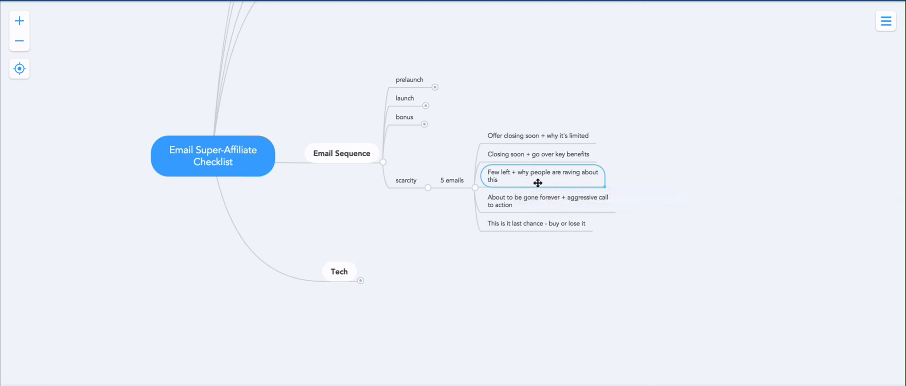
{"action": "mouse_move", "coordinate": [523, 182]}
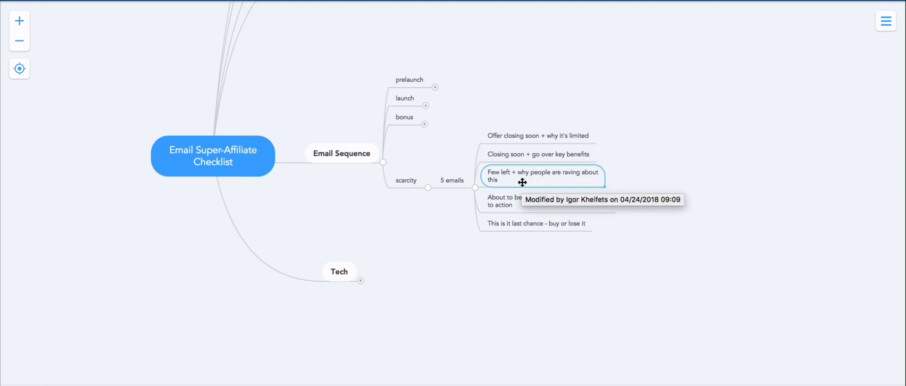
{"action": "mouse_move", "coordinate": [633, 243]}
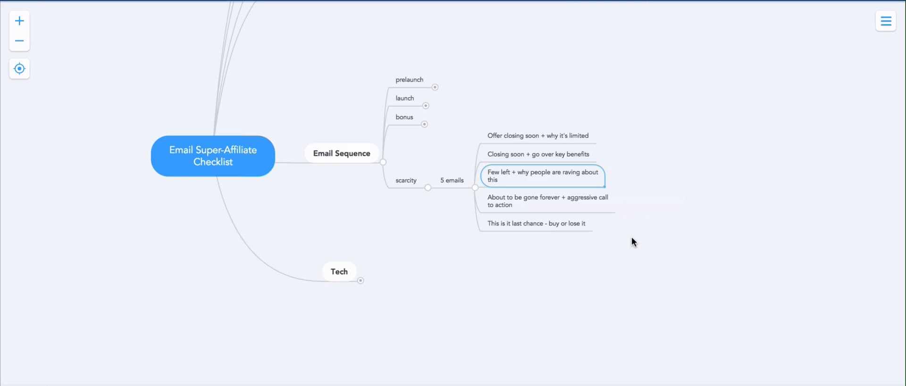
{"action": "mouse_move", "coordinate": [544, 177]}
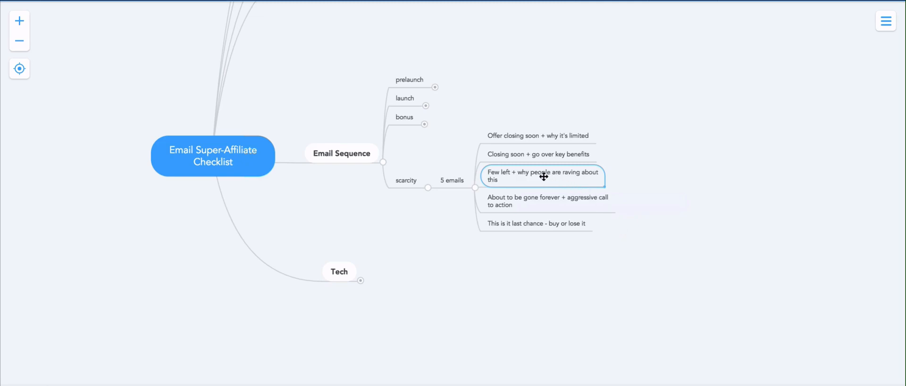
{"action": "mouse_move", "coordinate": [542, 176]}
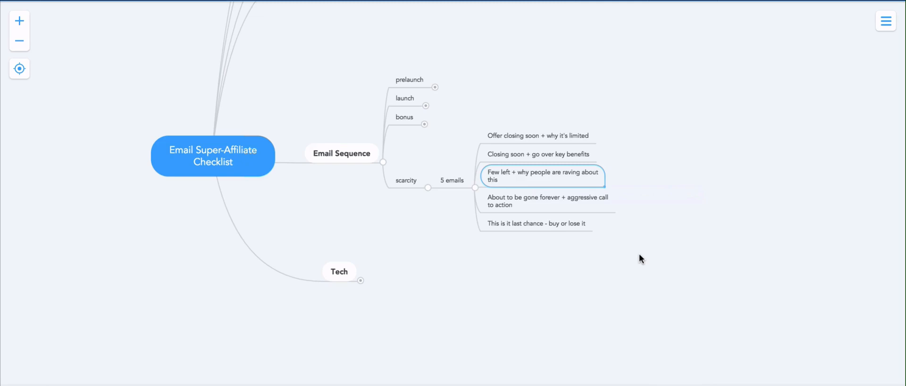
{"action": "left_click", "coordinate": [546, 201]}
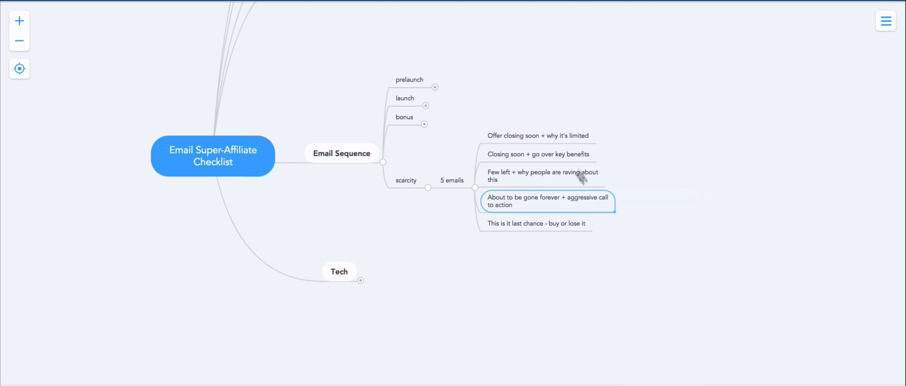
{"action": "left_click", "coordinate": [541, 176]}
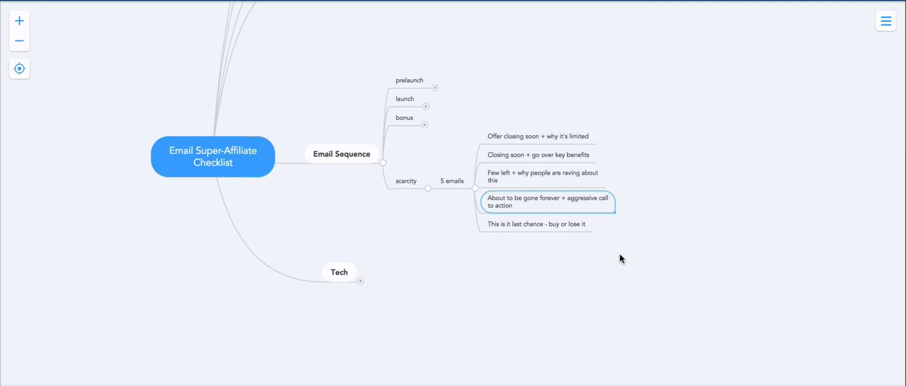
{"action": "mouse_move", "coordinate": [529, 200]}
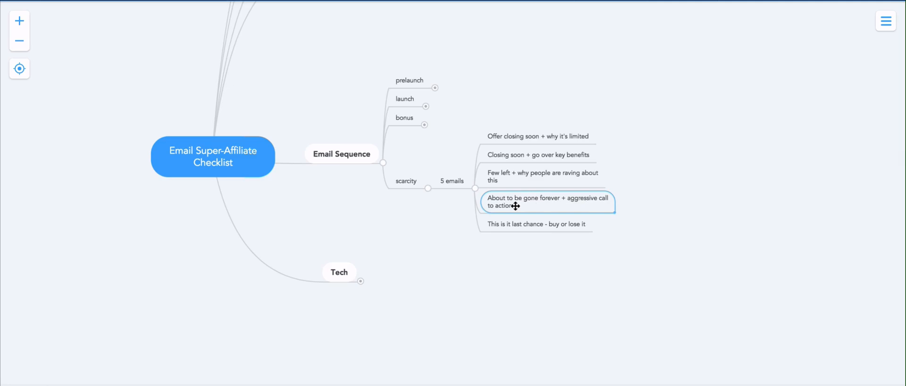
{"action": "mouse_move", "coordinate": [535, 256]}
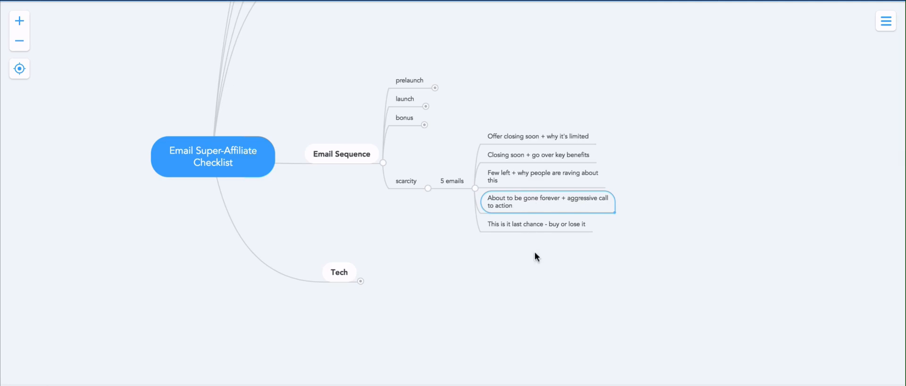
{"action": "mouse_move", "coordinate": [545, 254]}
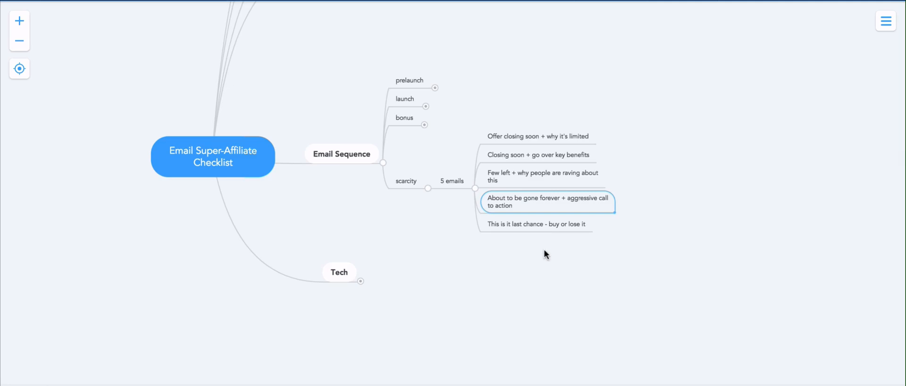
{"action": "mouse_move", "coordinate": [540, 205]}
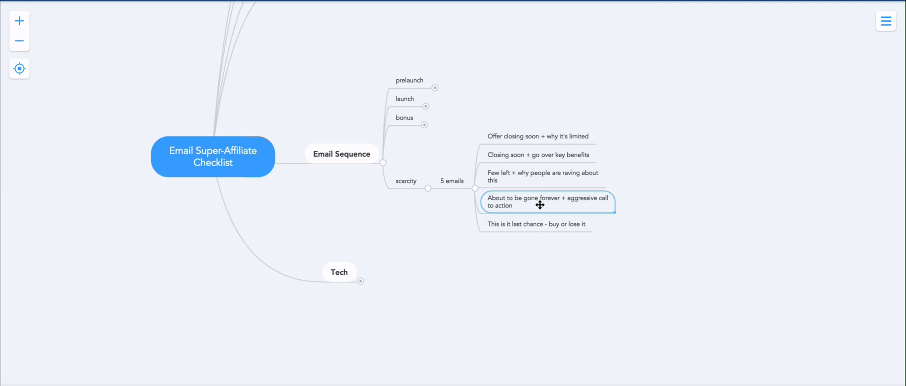
{"action": "mouse_move", "coordinate": [573, 251]}
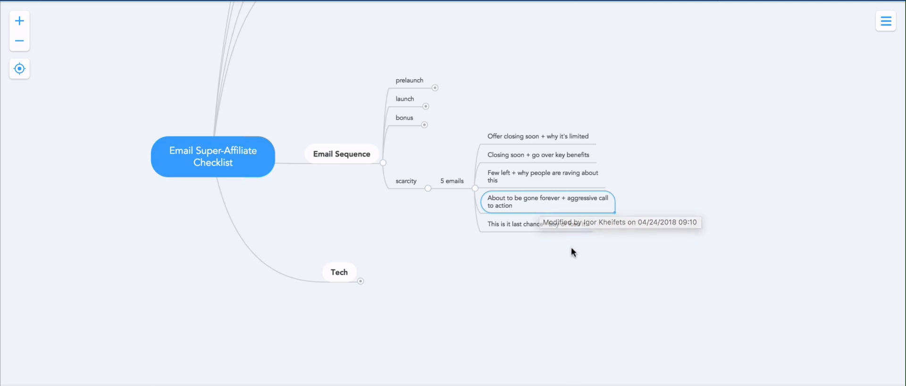
{"action": "mouse_move", "coordinate": [573, 252]}
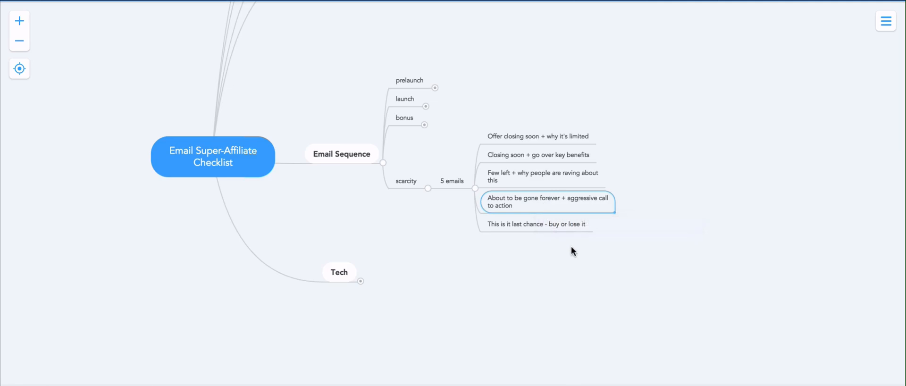
{"action": "mouse_move", "coordinate": [583, 210]}
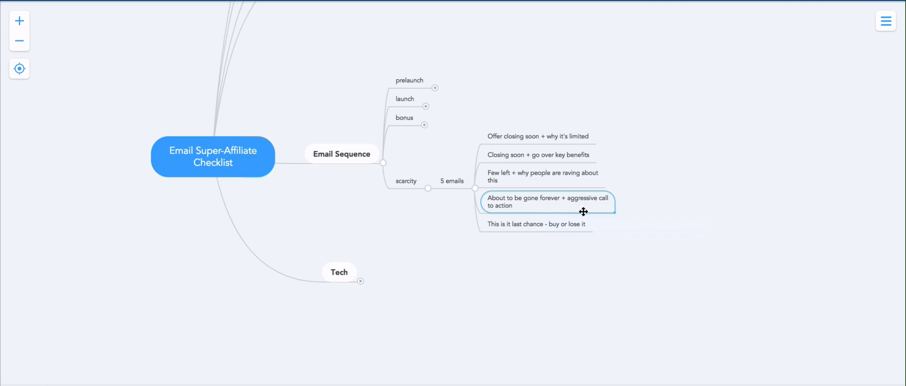
{"action": "left_click", "coordinate": [535, 225]}
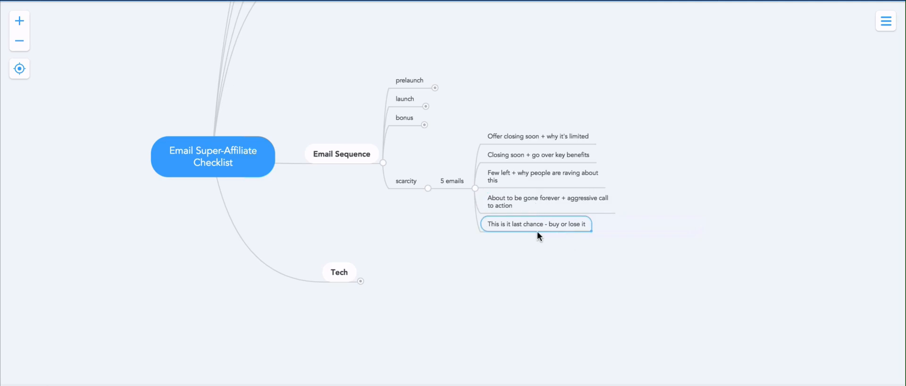
{"action": "mouse_move", "coordinate": [561, 217]}
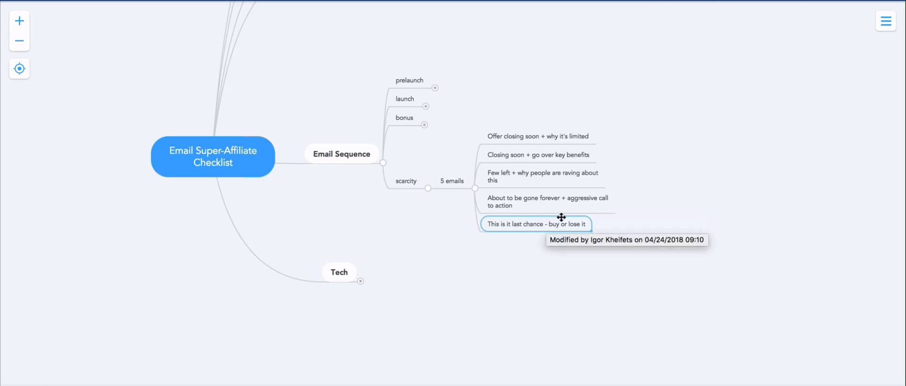
{"action": "mouse_move", "coordinate": [601, 264]}
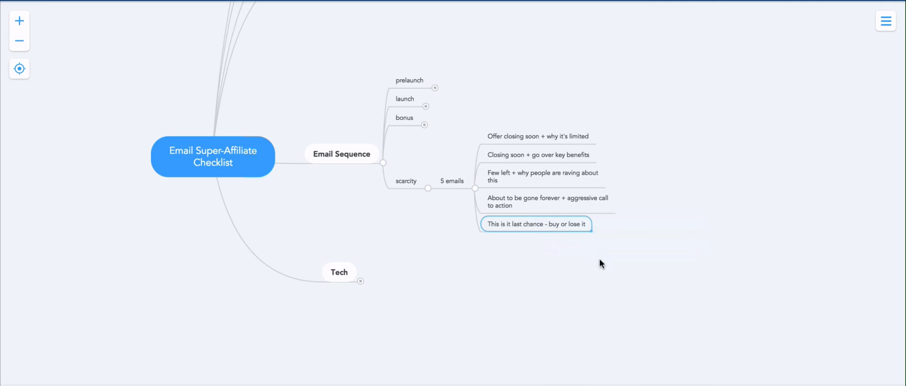
- Collapse the scarcity branch to hide its five emails
{"action": "left_click", "coordinate": [428, 189]}
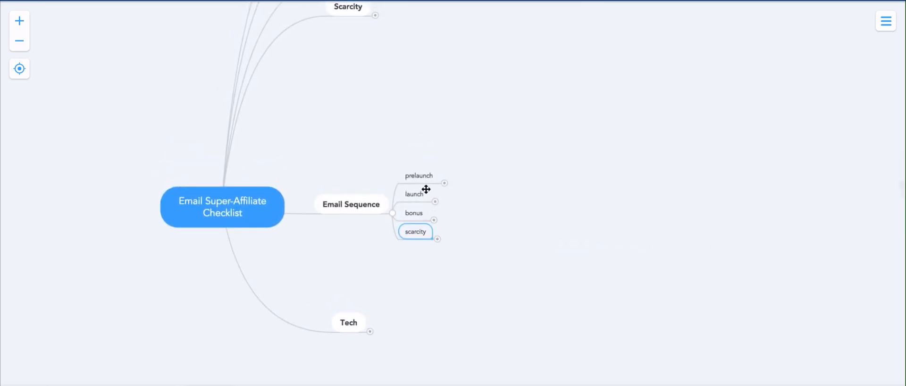
{"action": "mouse_move", "coordinate": [418, 181]}
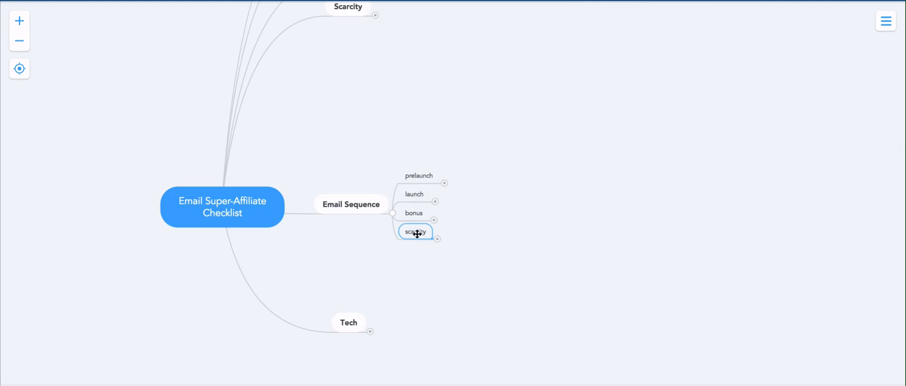
{"action": "mouse_move", "coordinate": [414, 173]}
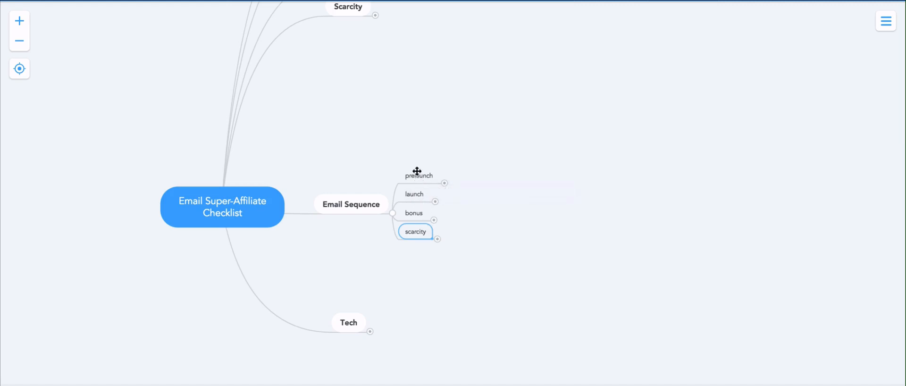
{"action": "mouse_move", "coordinate": [417, 176]}
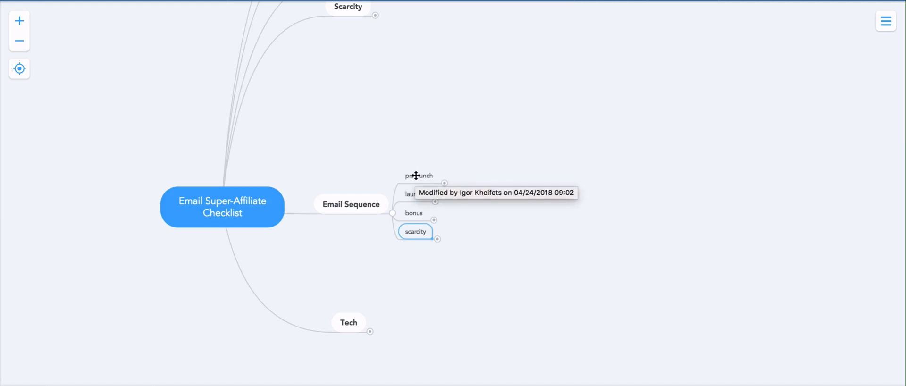
{"action": "mouse_move", "coordinate": [413, 207]}
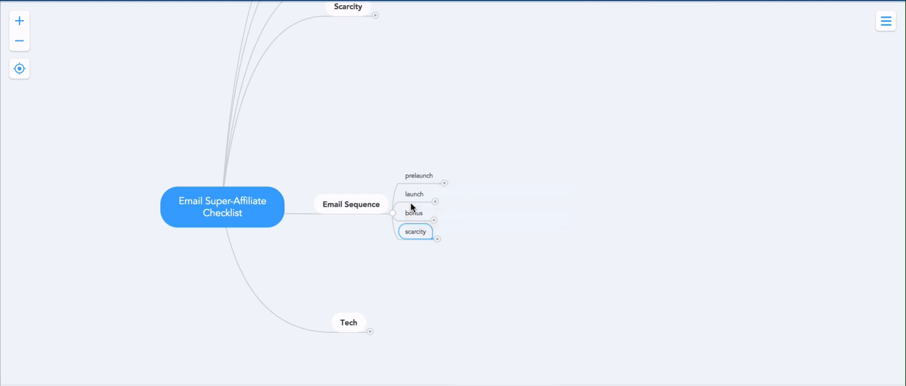
{"action": "mouse_move", "coordinate": [419, 200]}
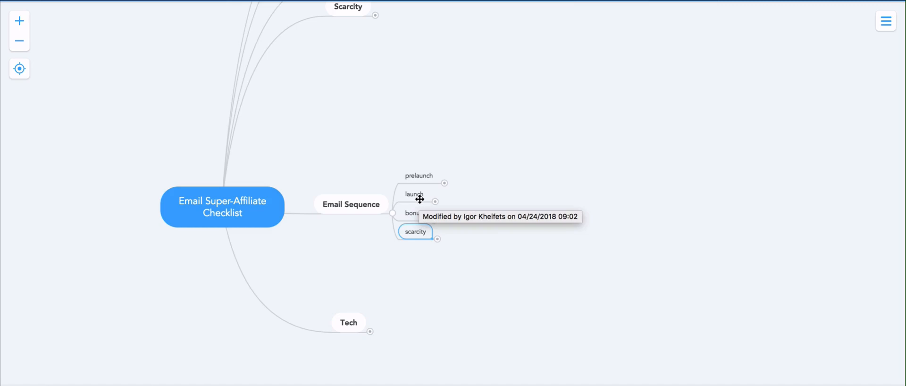
{"action": "mouse_move", "coordinate": [419, 175]}
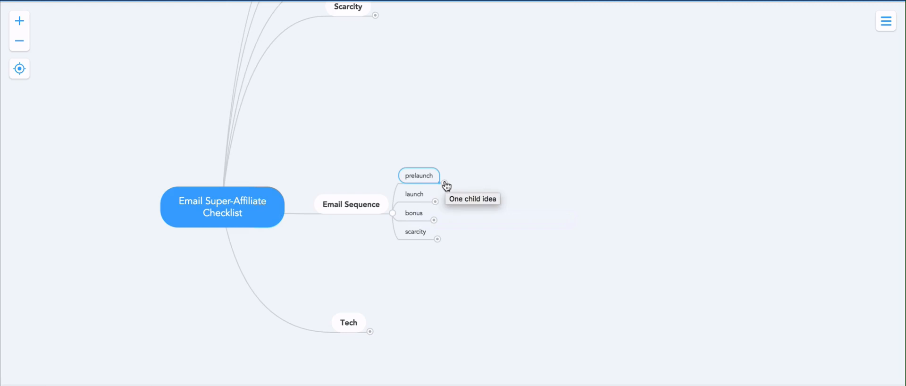
- Expand prelaunch and launch with their 5-15 emails and angle notes, then bonus and scarcity
{"action": "left_click", "coordinate": [435, 184]}
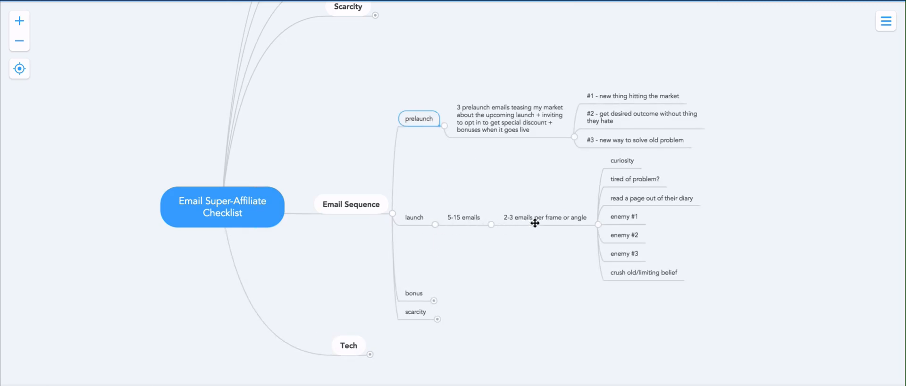
{"action": "mouse_move", "coordinate": [441, 232]}
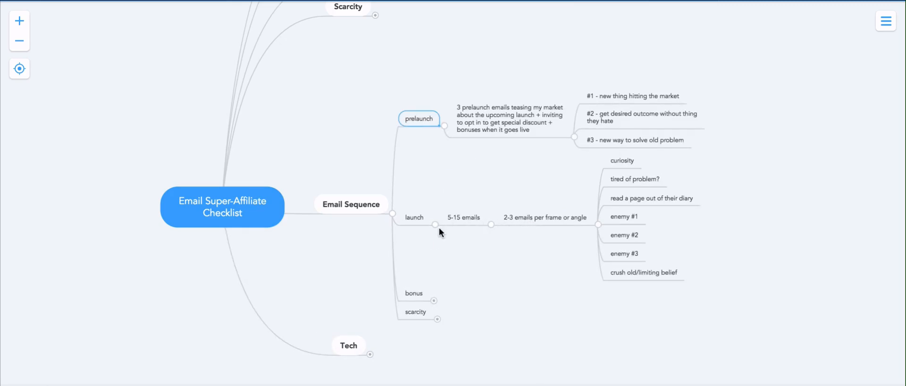
{"action": "mouse_move", "coordinate": [436, 303]}
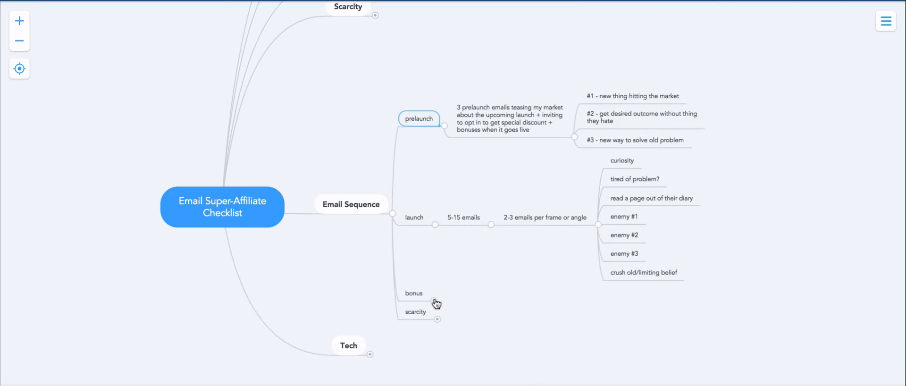
{"action": "left_click", "coordinate": [463, 217]}
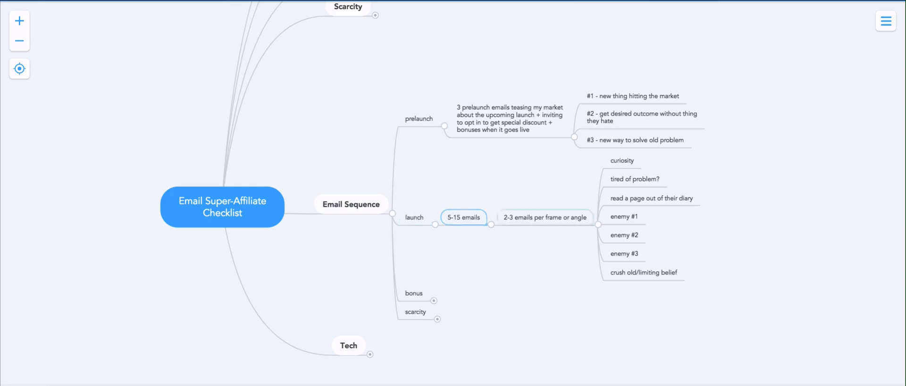
{"action": "left_click", "coordinate": [413, 217]}
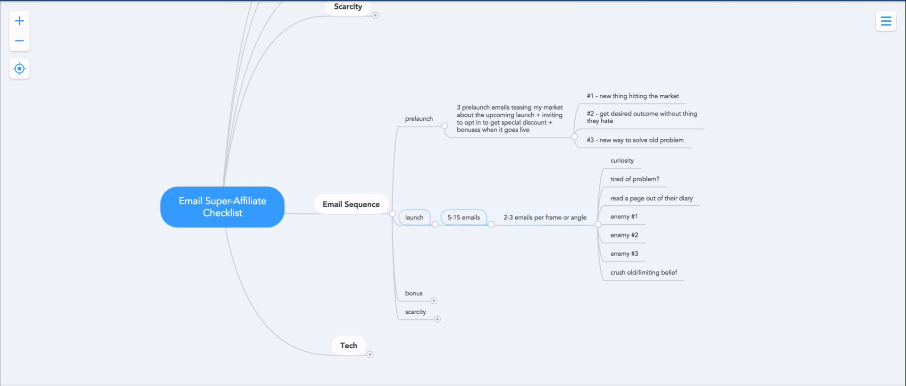
{"action": "left_click", "coordinate": [545, 217]}
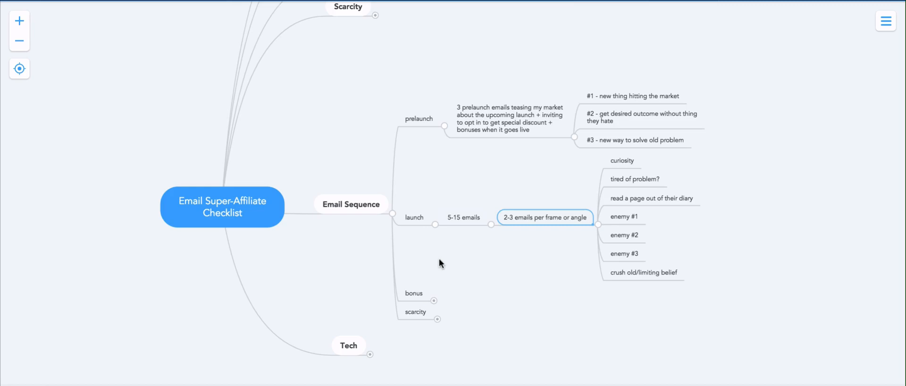
{"action": "left_click", "coordinate": [433, 300]}
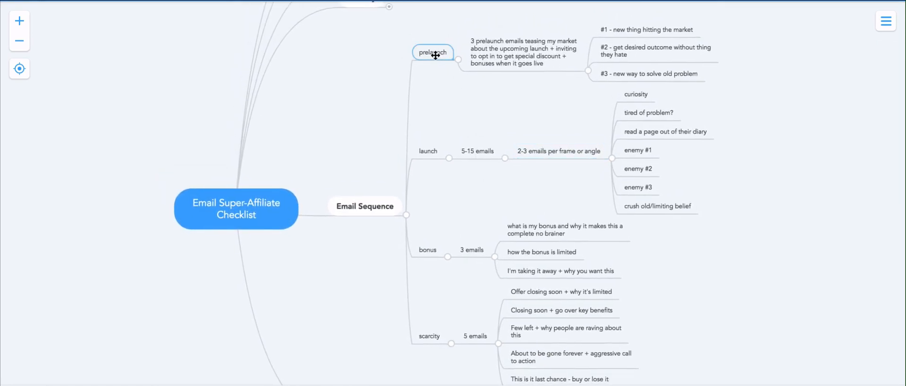
{"action": "left_click", "coordinate": [427, 251]}
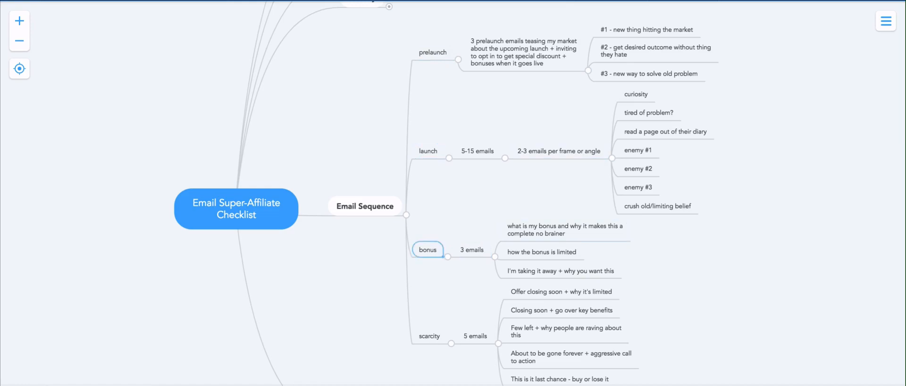
{"action": "scroll", "scroll_direction": "down", "scroll_amount": 3}
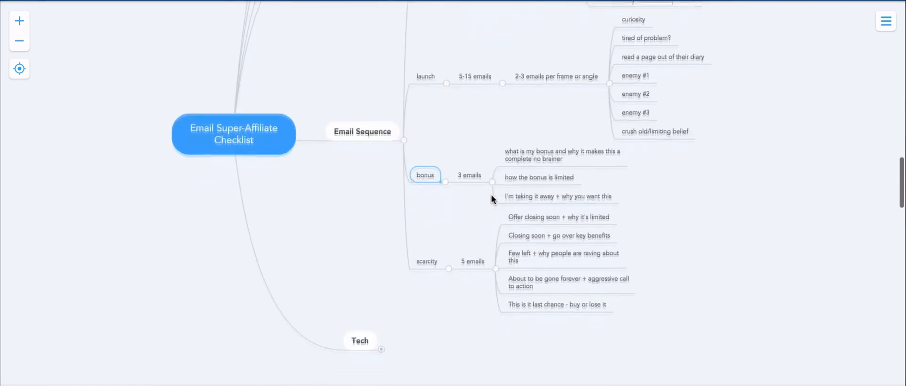
{"action": "scroll", "scroll_direction": "up", "scroll_amount": 3}
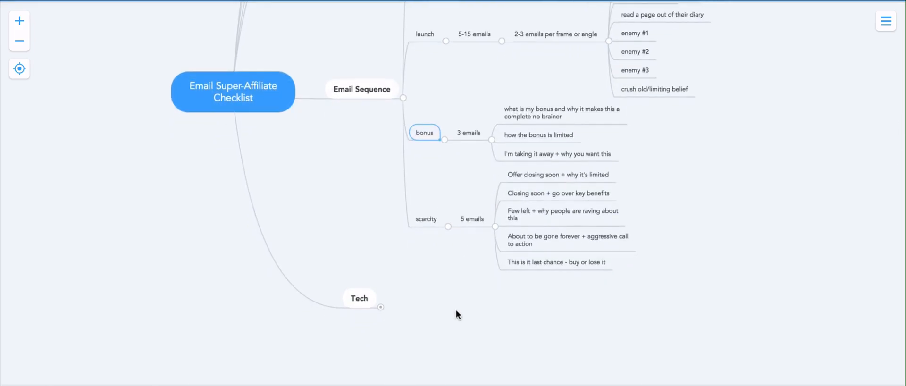
{"action": "mouse_move", "coordinate": [453, 318]}
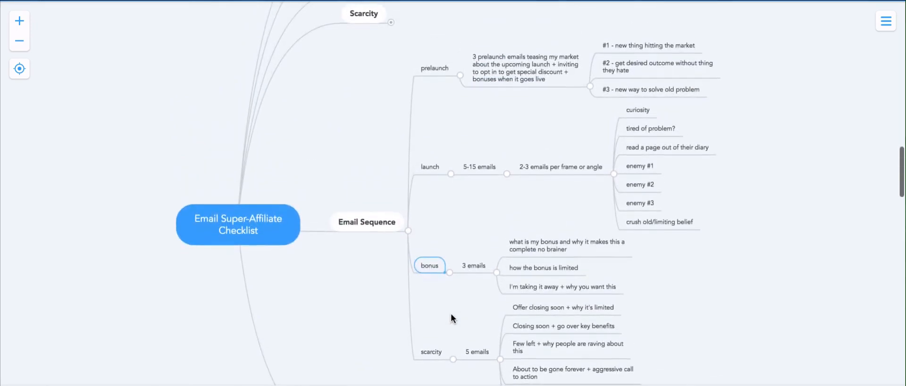
{"action": "scroll", "scroll_direction": "down", "scroll_amount": 3}
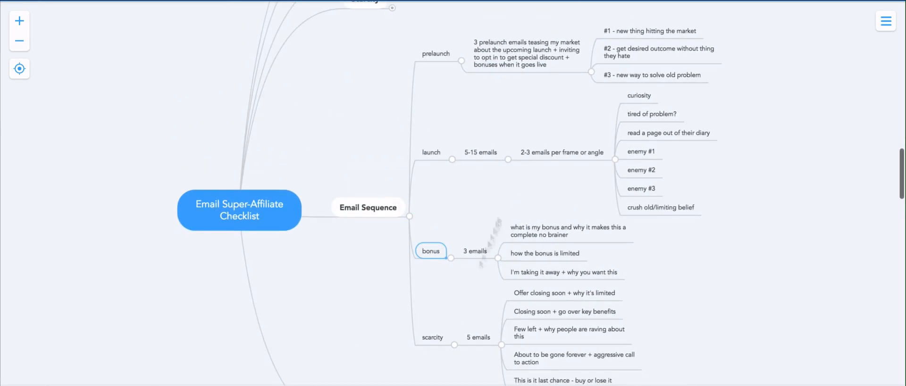